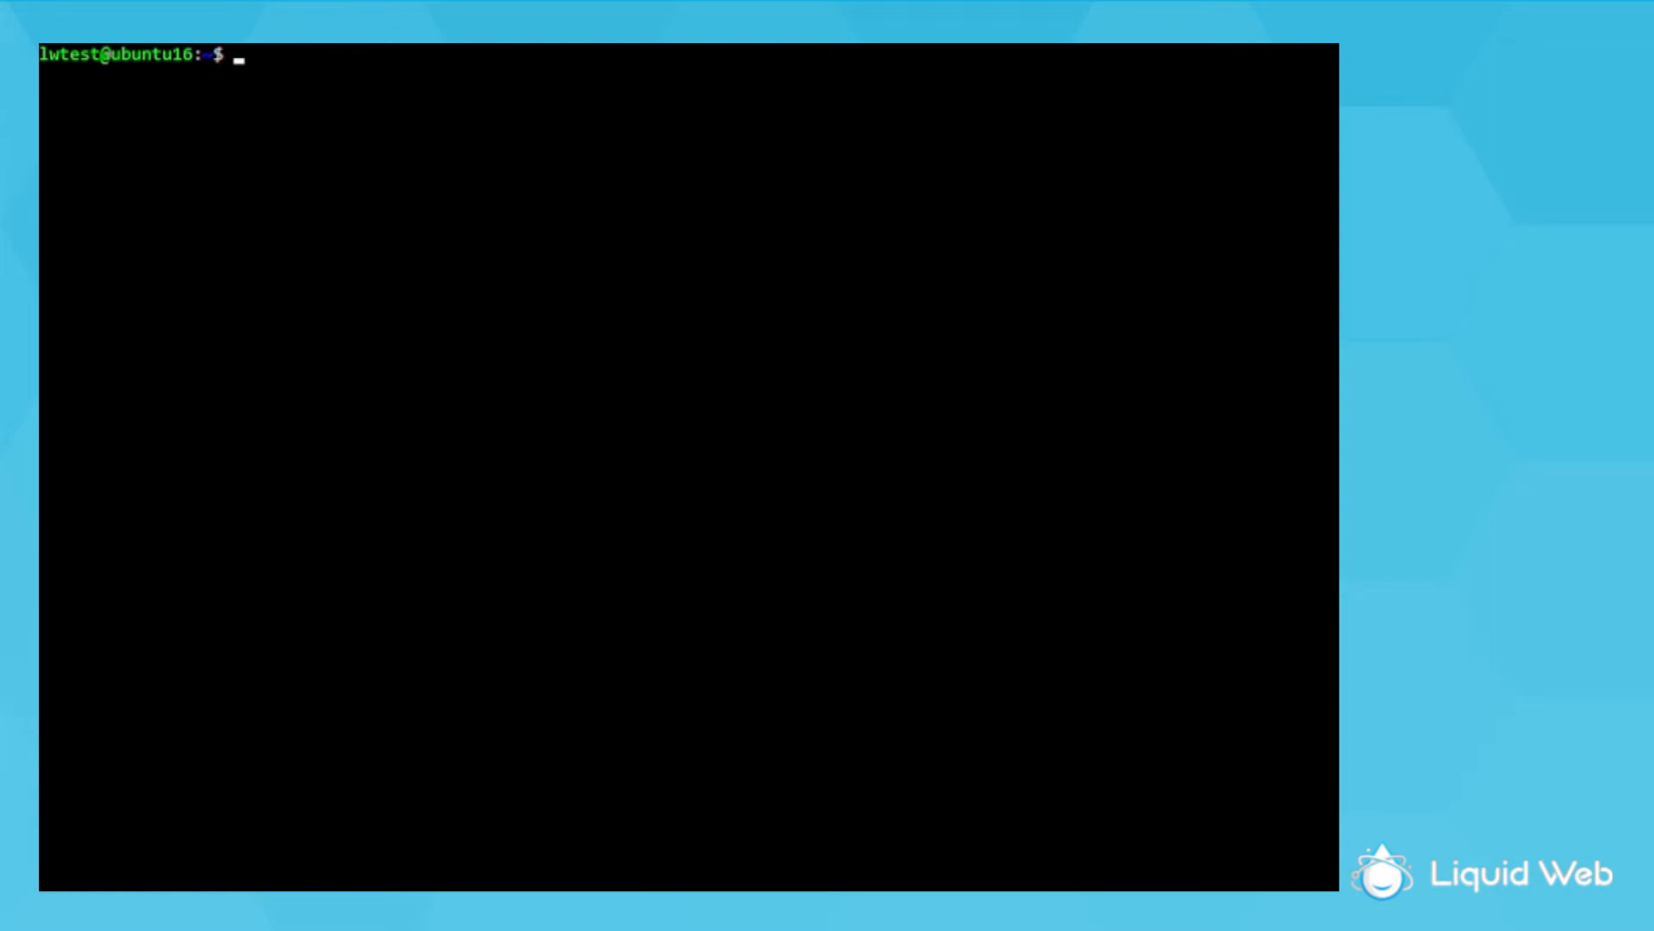
Refresh the Ubuntu package lists with sudo apt-get update
type("sudo apt-get update")
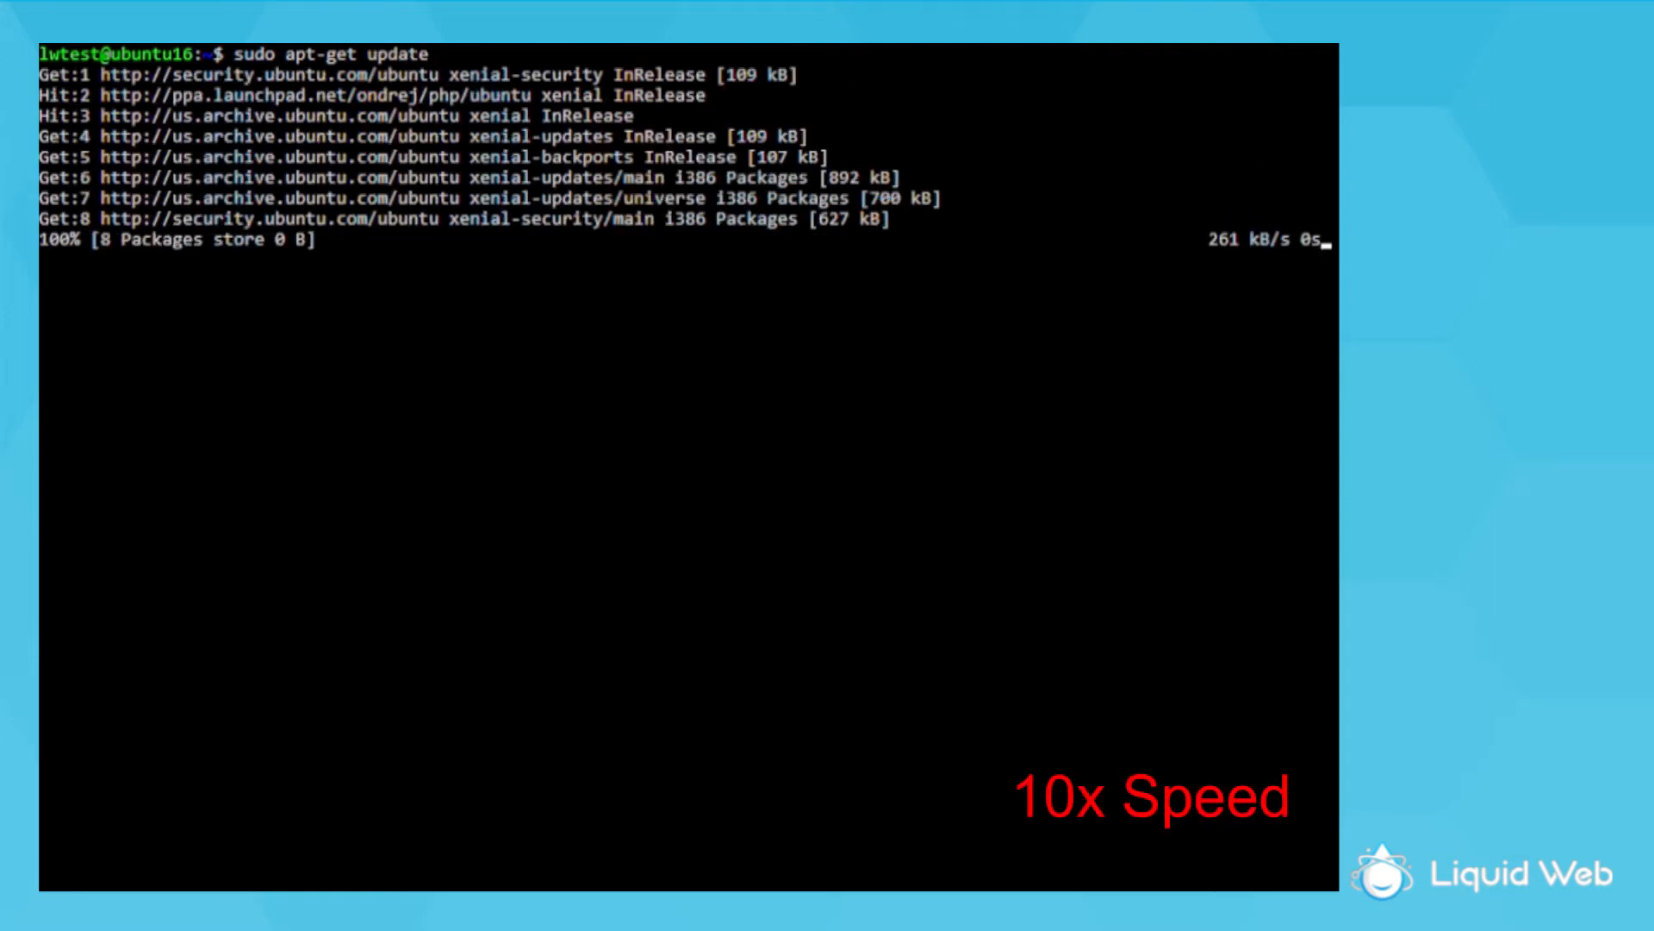
type("su")
type("dp")
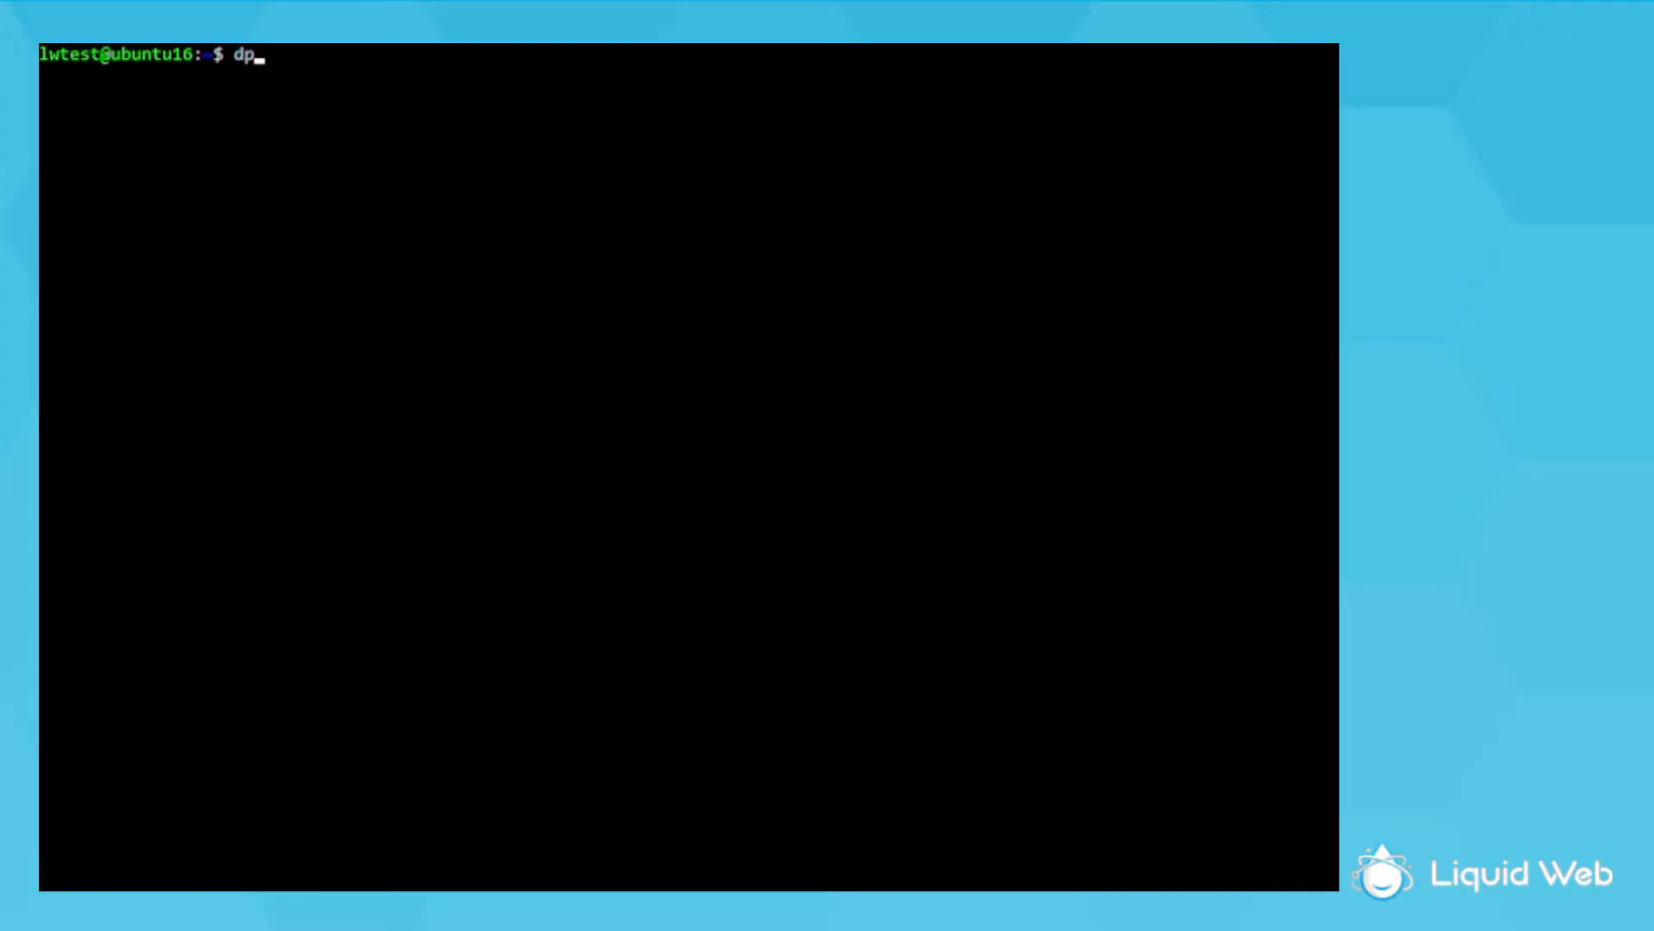
Check cron with dpkg -l and sudo apt-get install cron, confirming it is the newest version, then clear
type("kg -l cron")
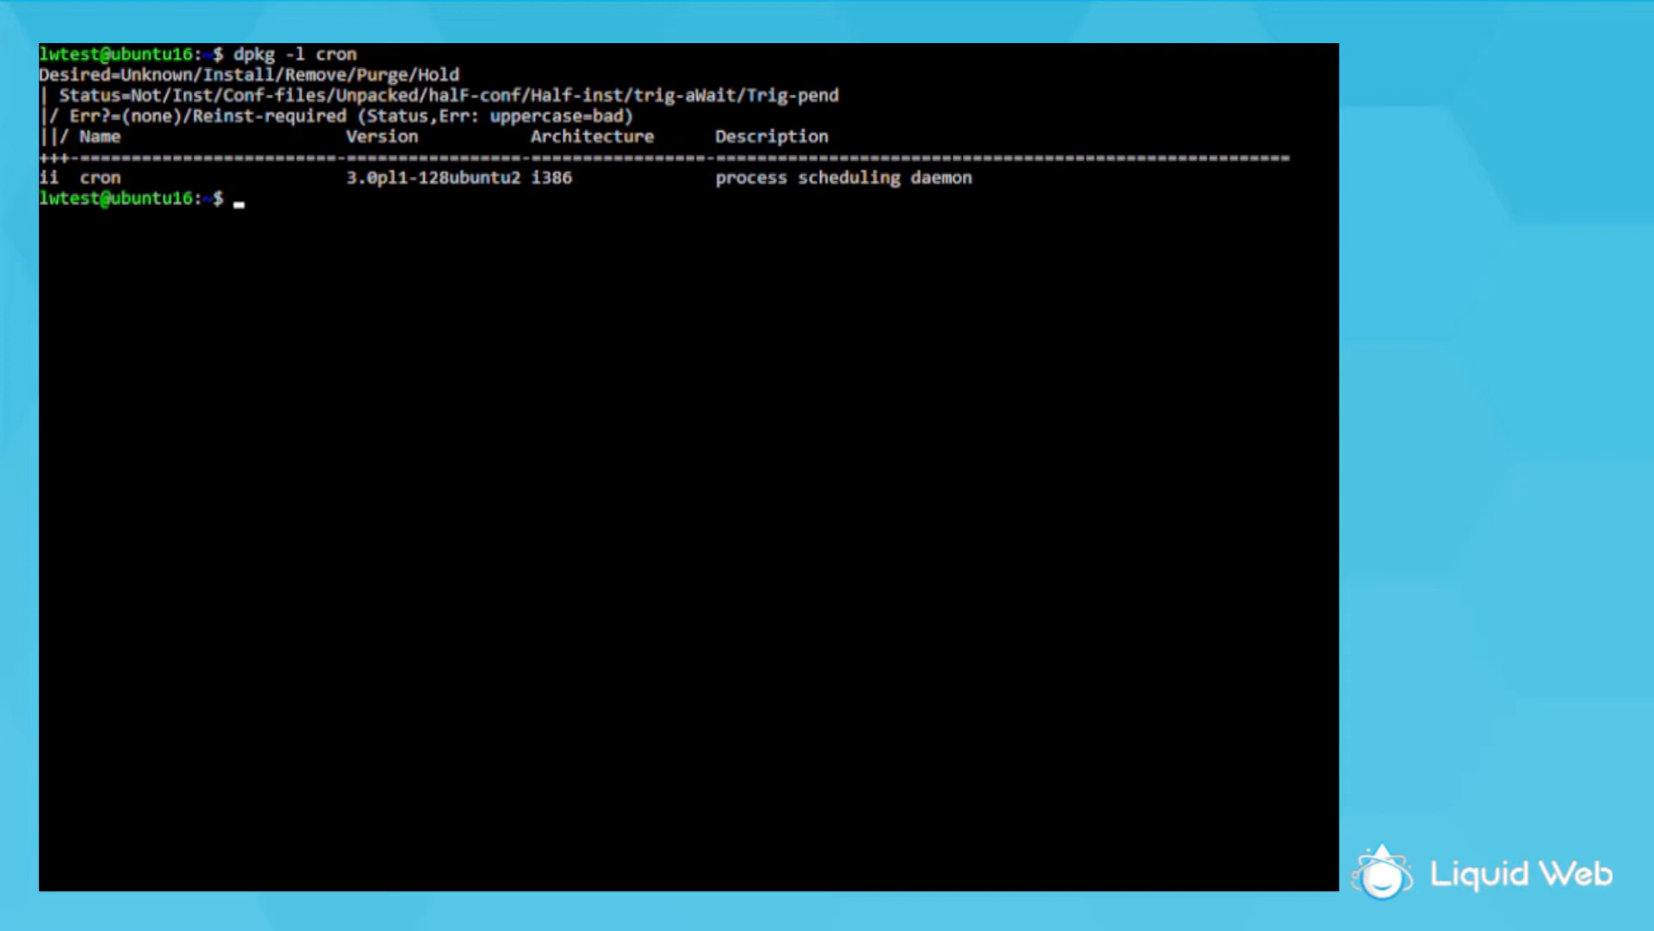
type("s")
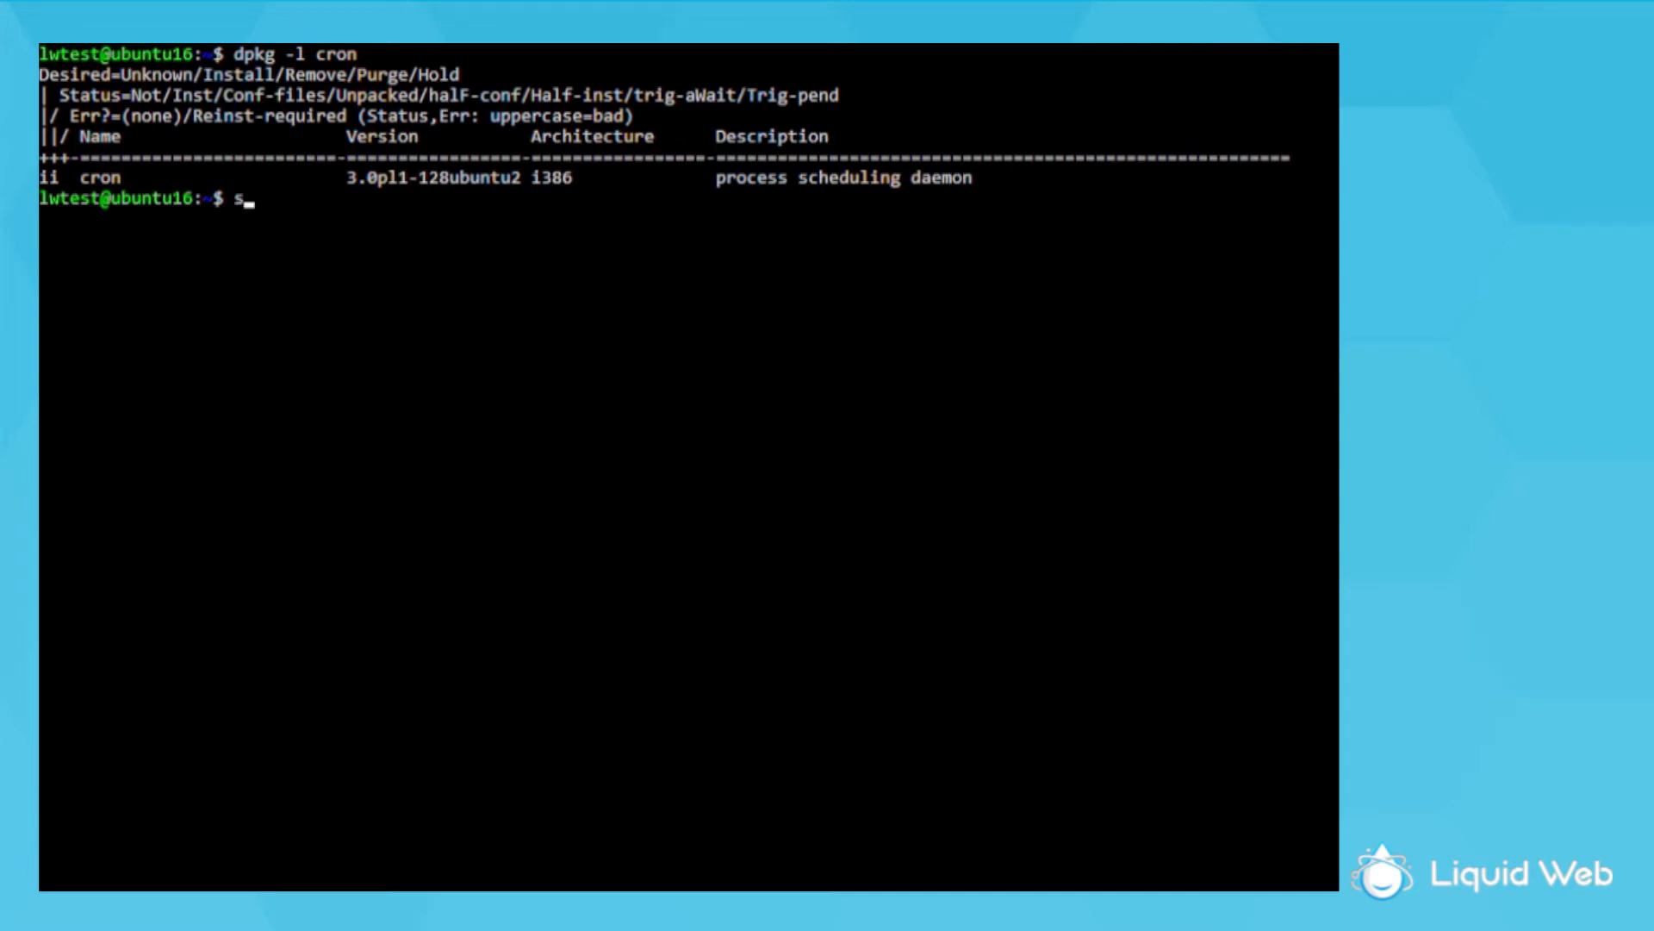
type("udo apt-get install cron")
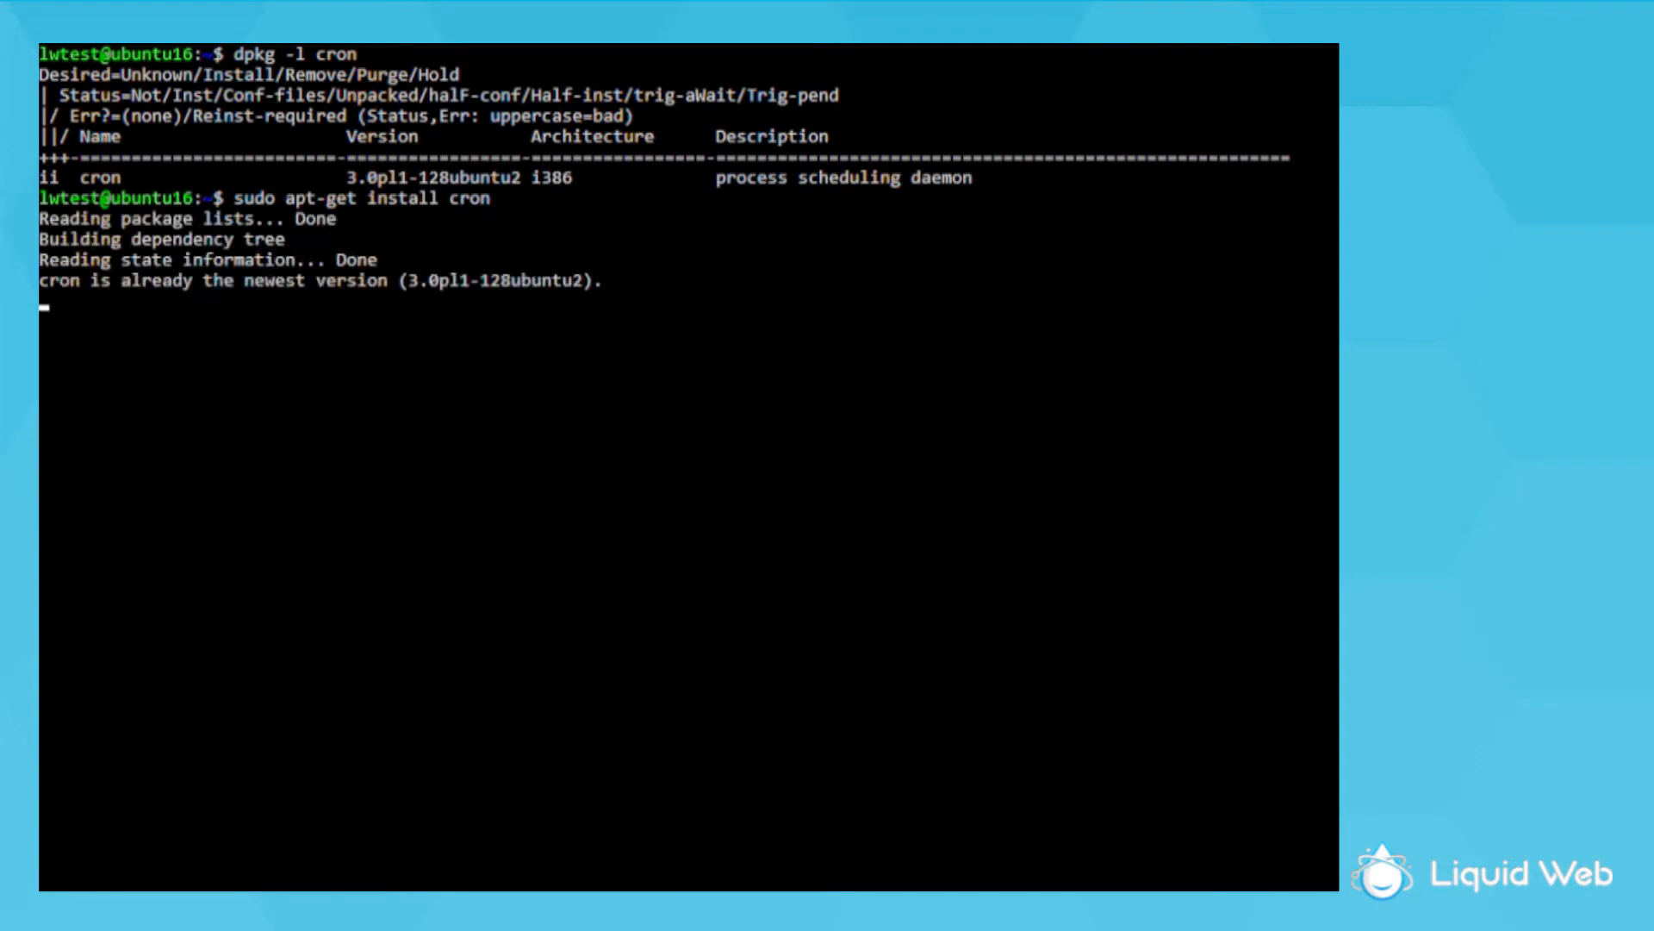
key("Return")
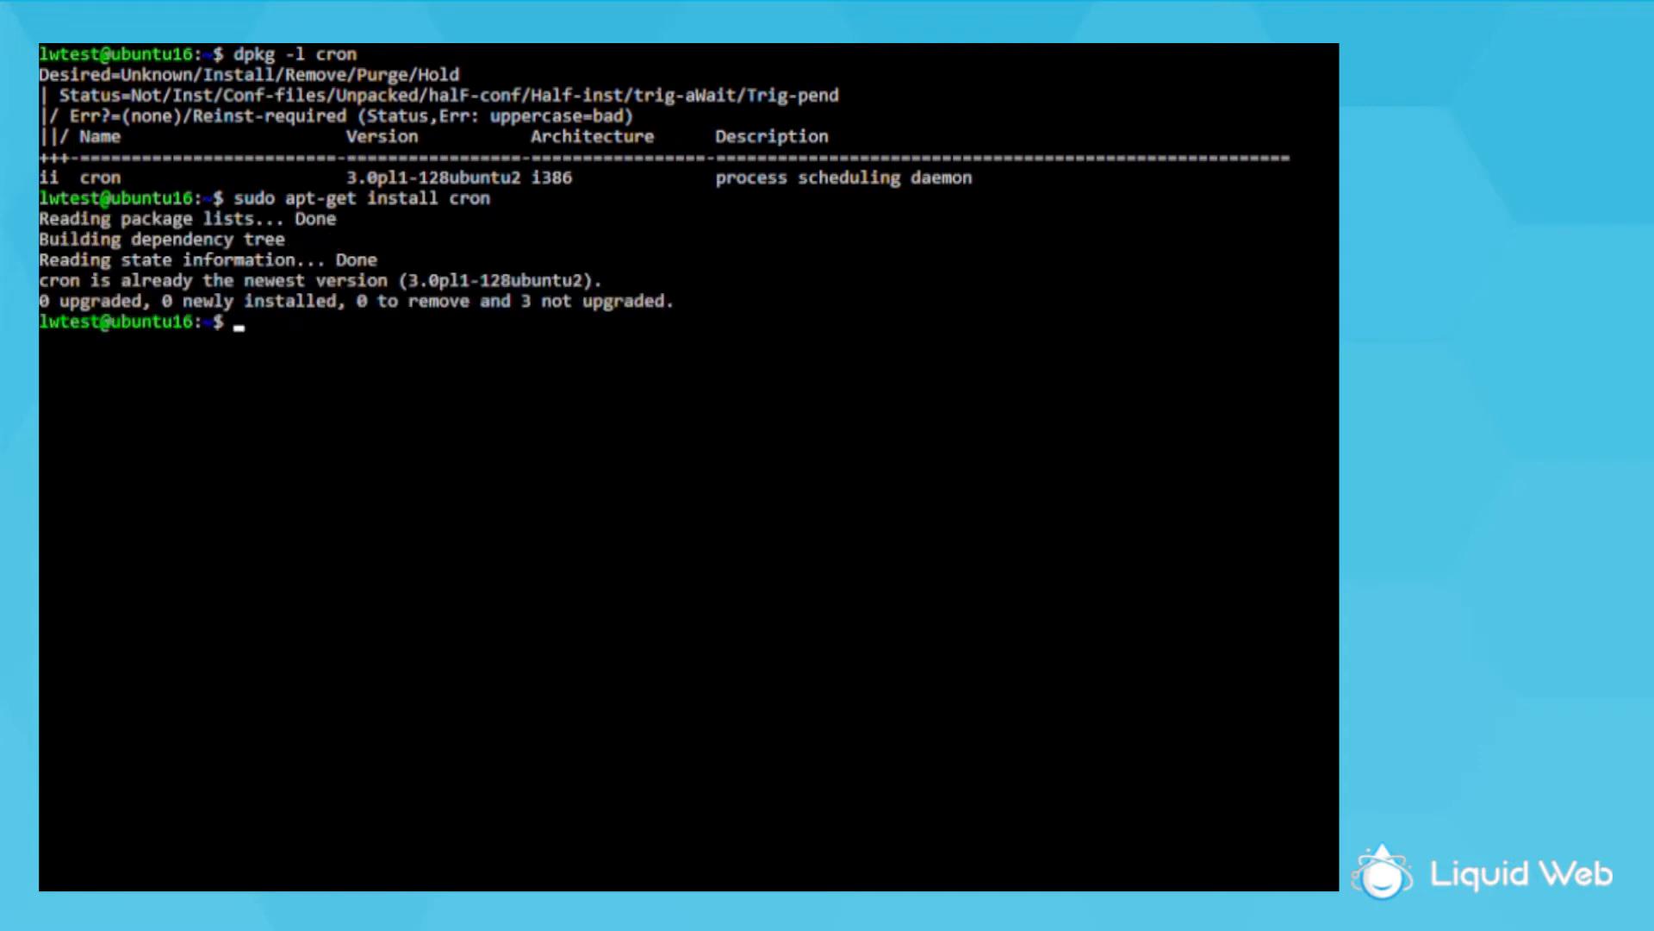
type("cle")
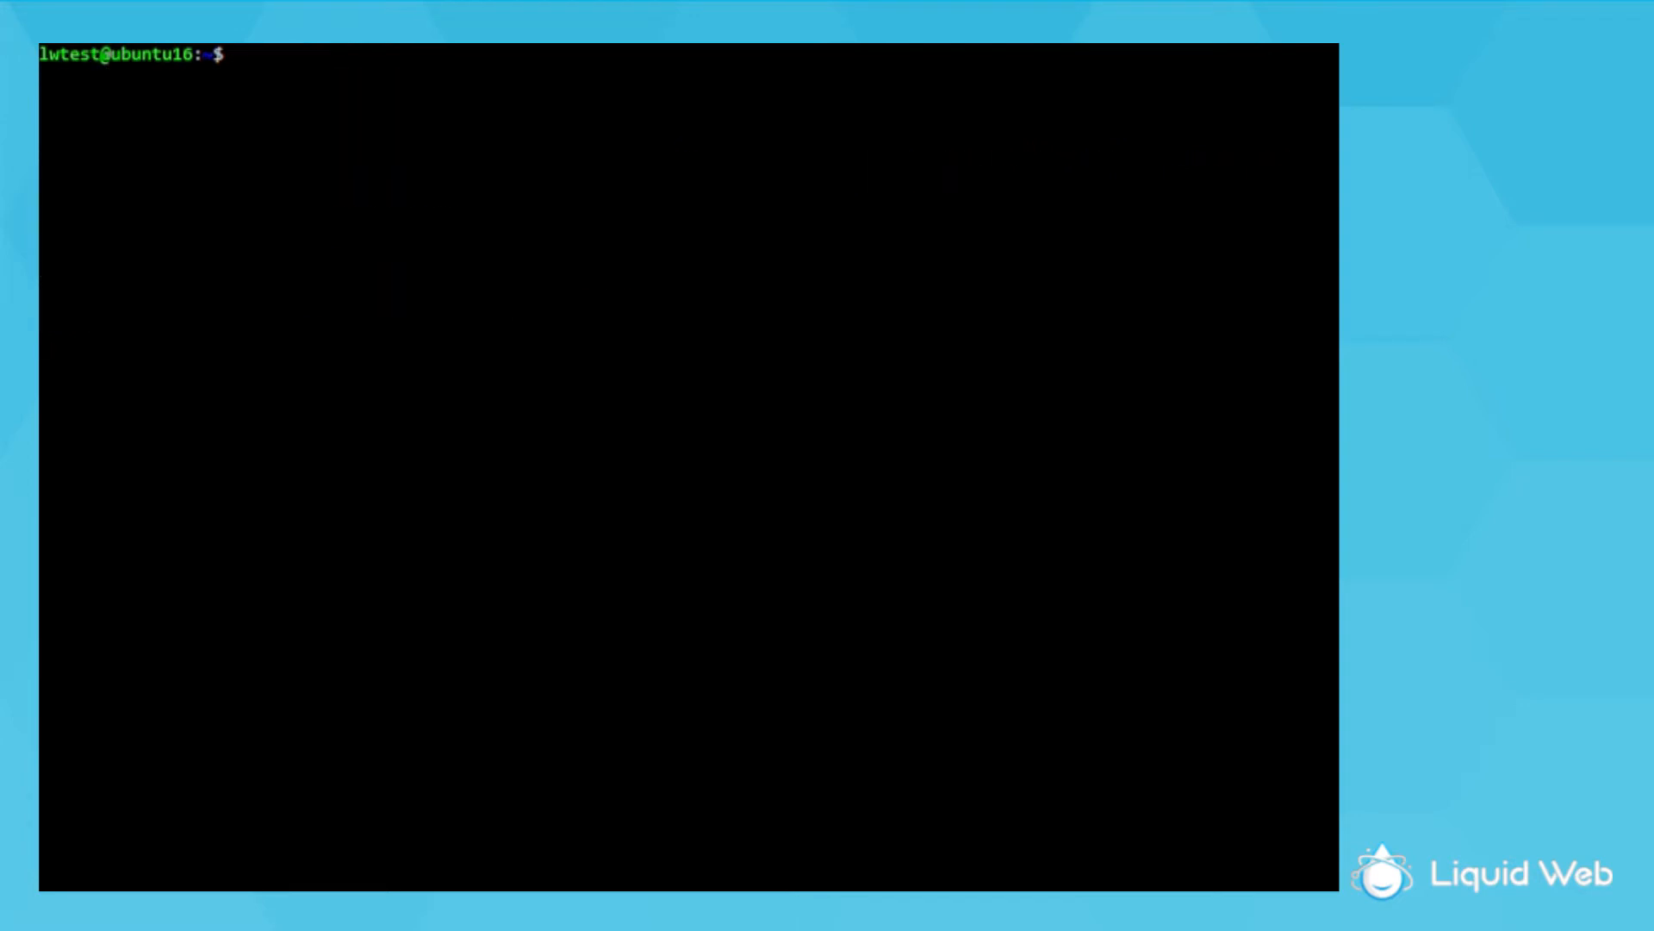
Check cron with systemctl status, start it with sudo systemctl start cron, and recheck its status
type("systemctl")
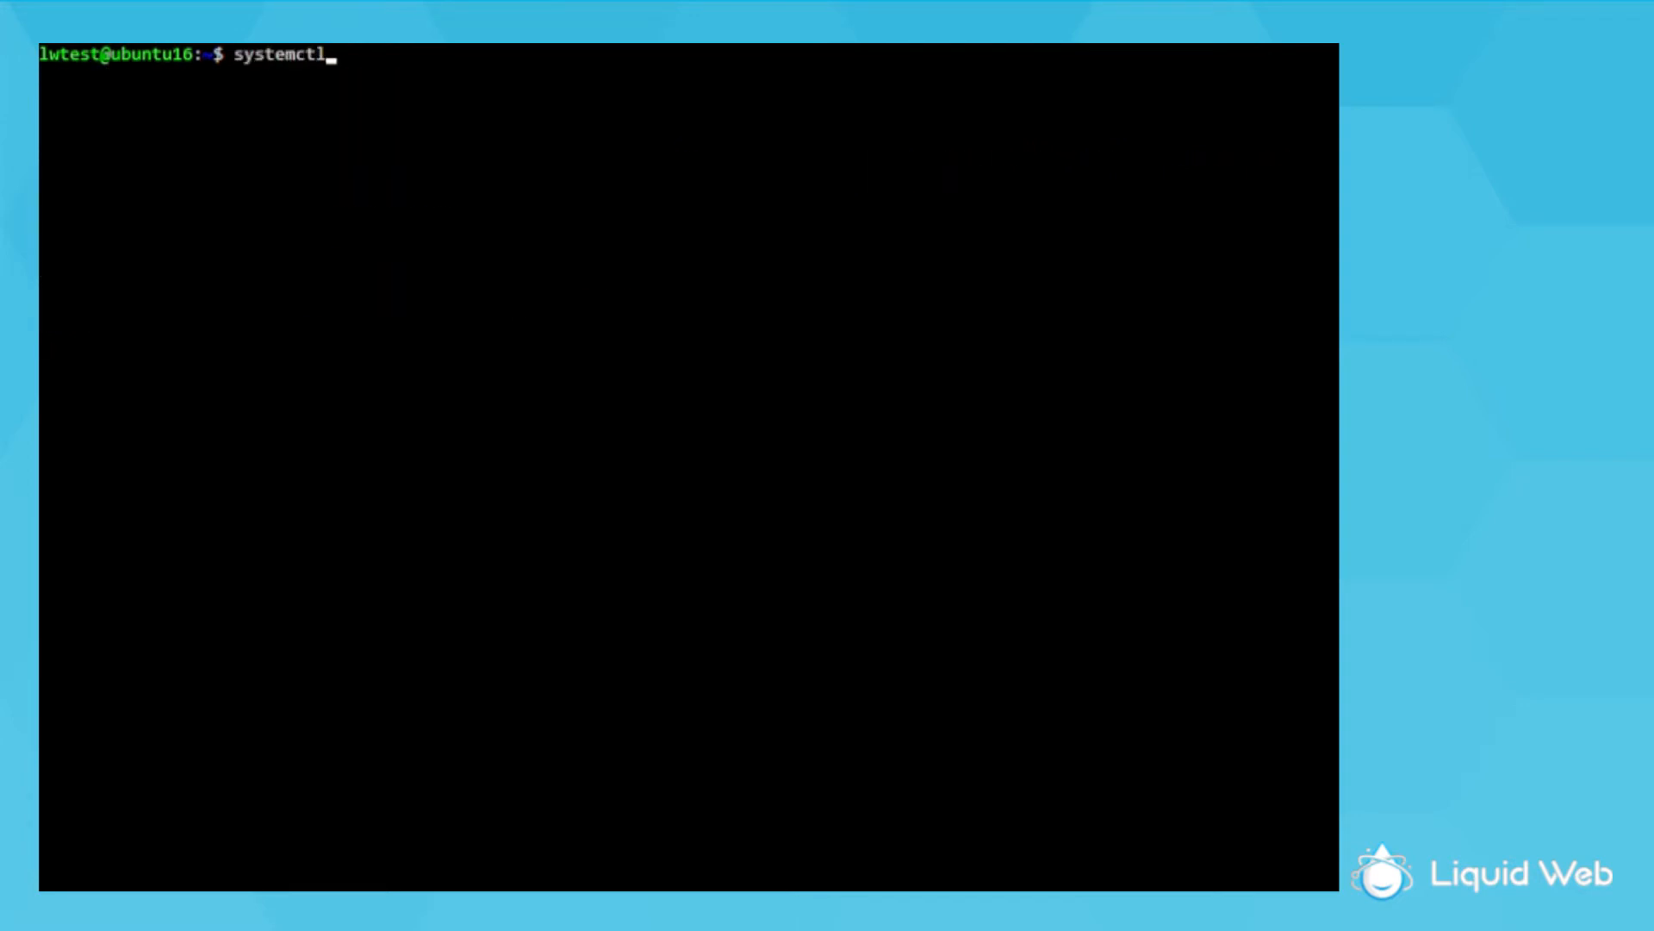
type("status cron")
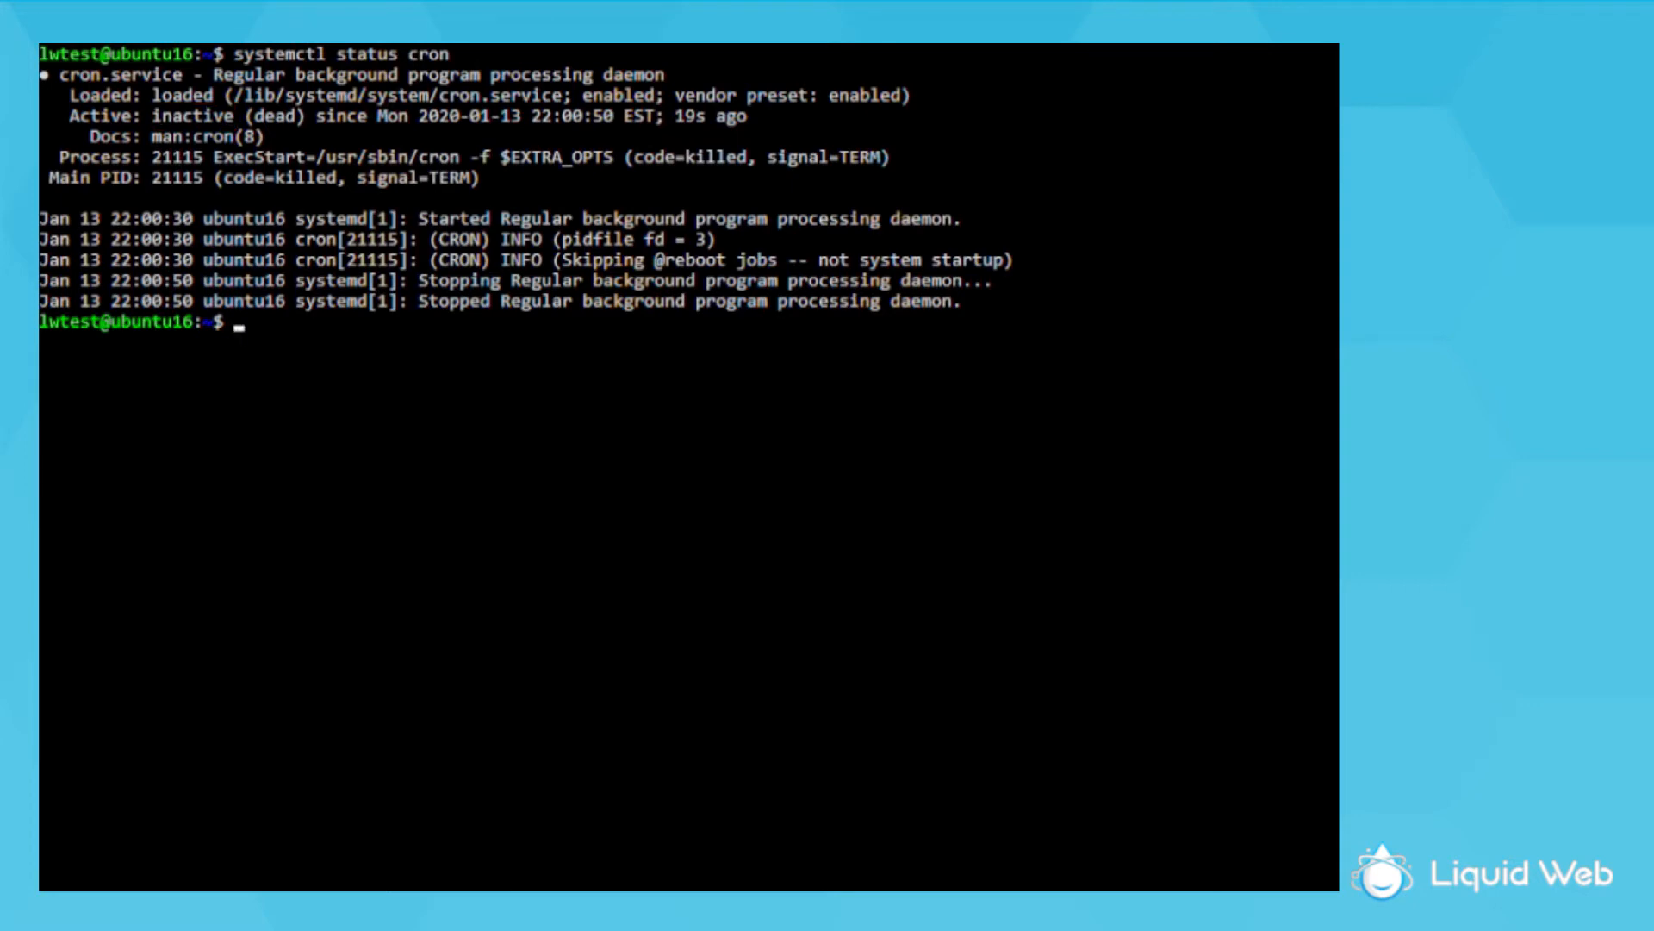
type("sudo systemctl start")
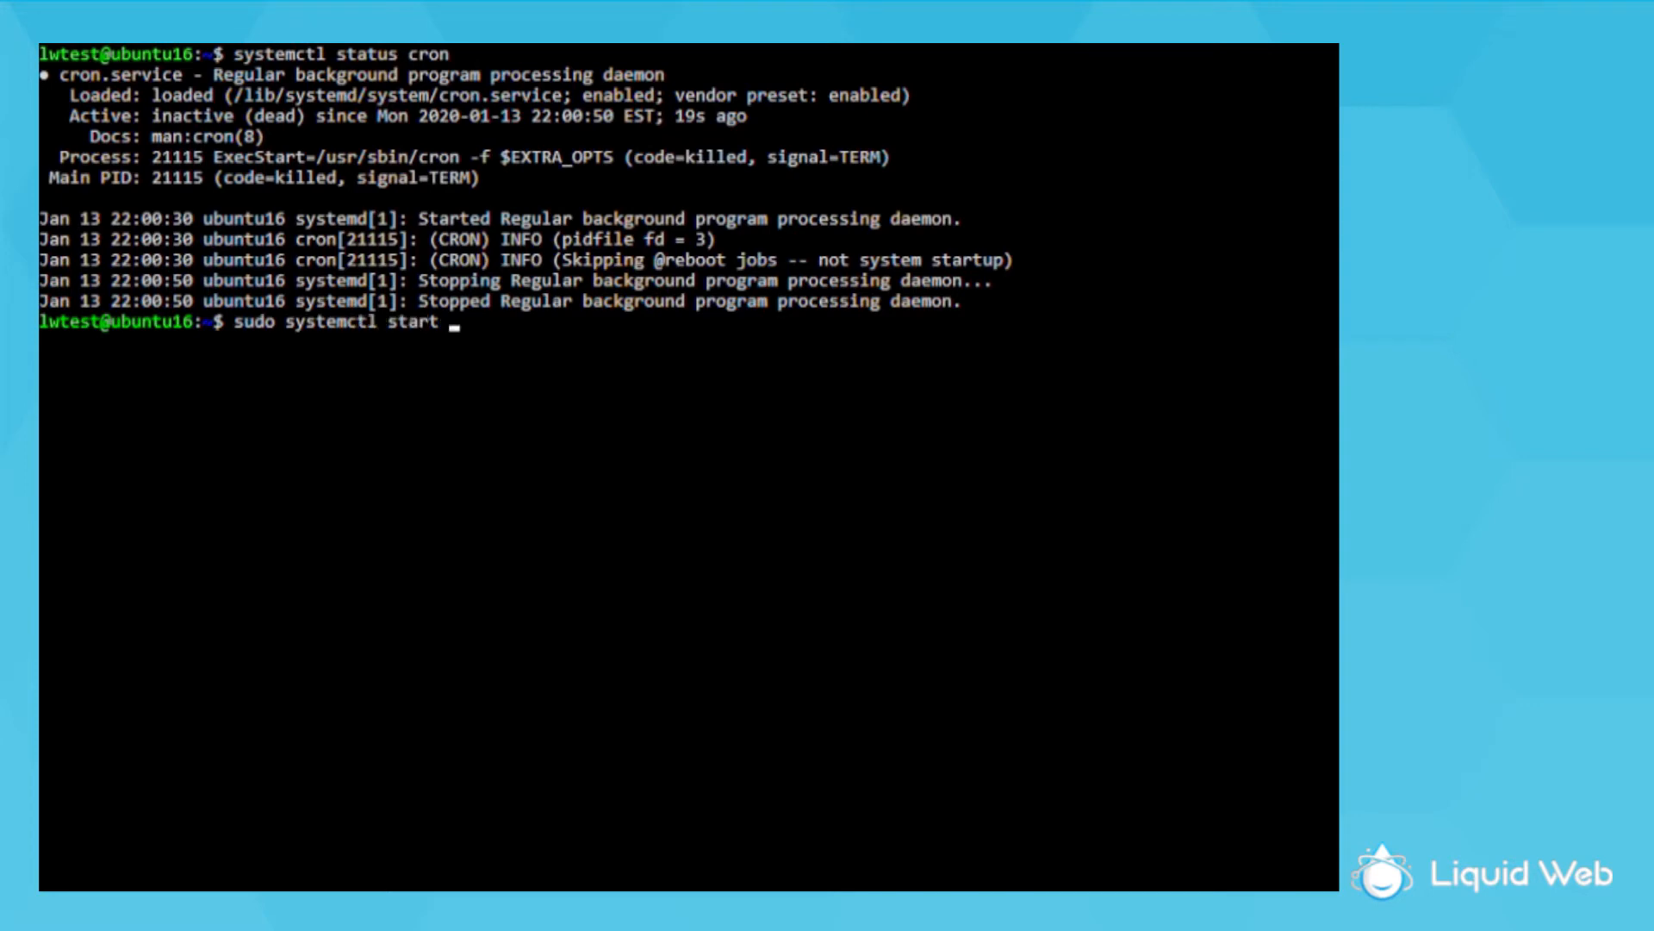
type("cron")
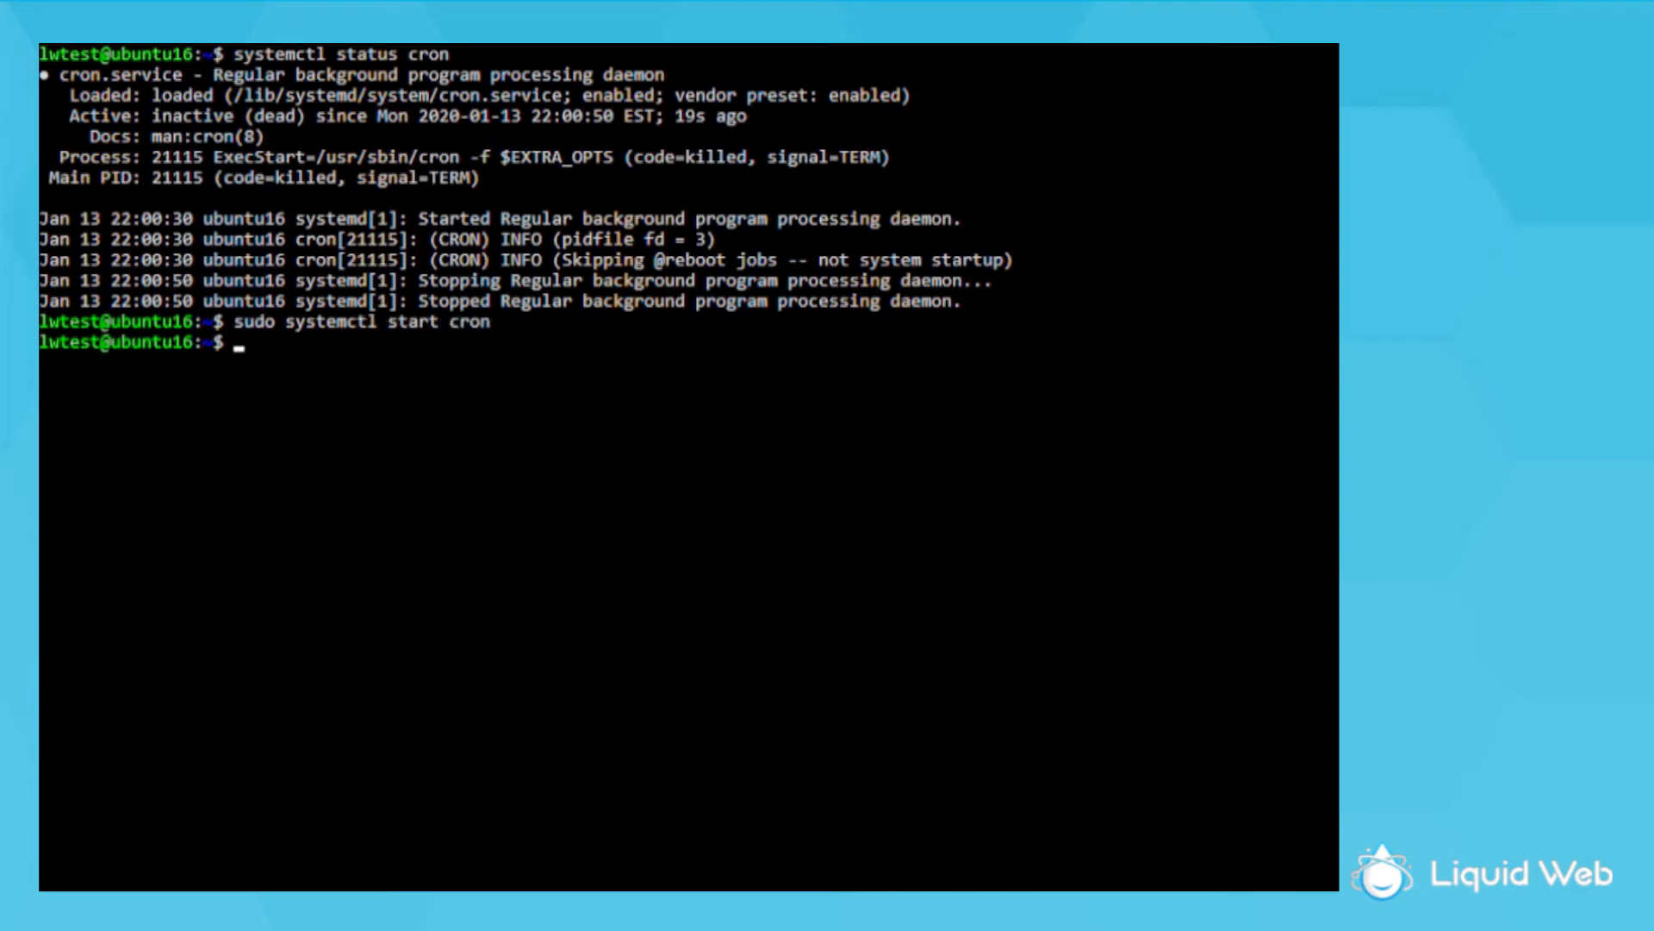
type("systemctl status cron")
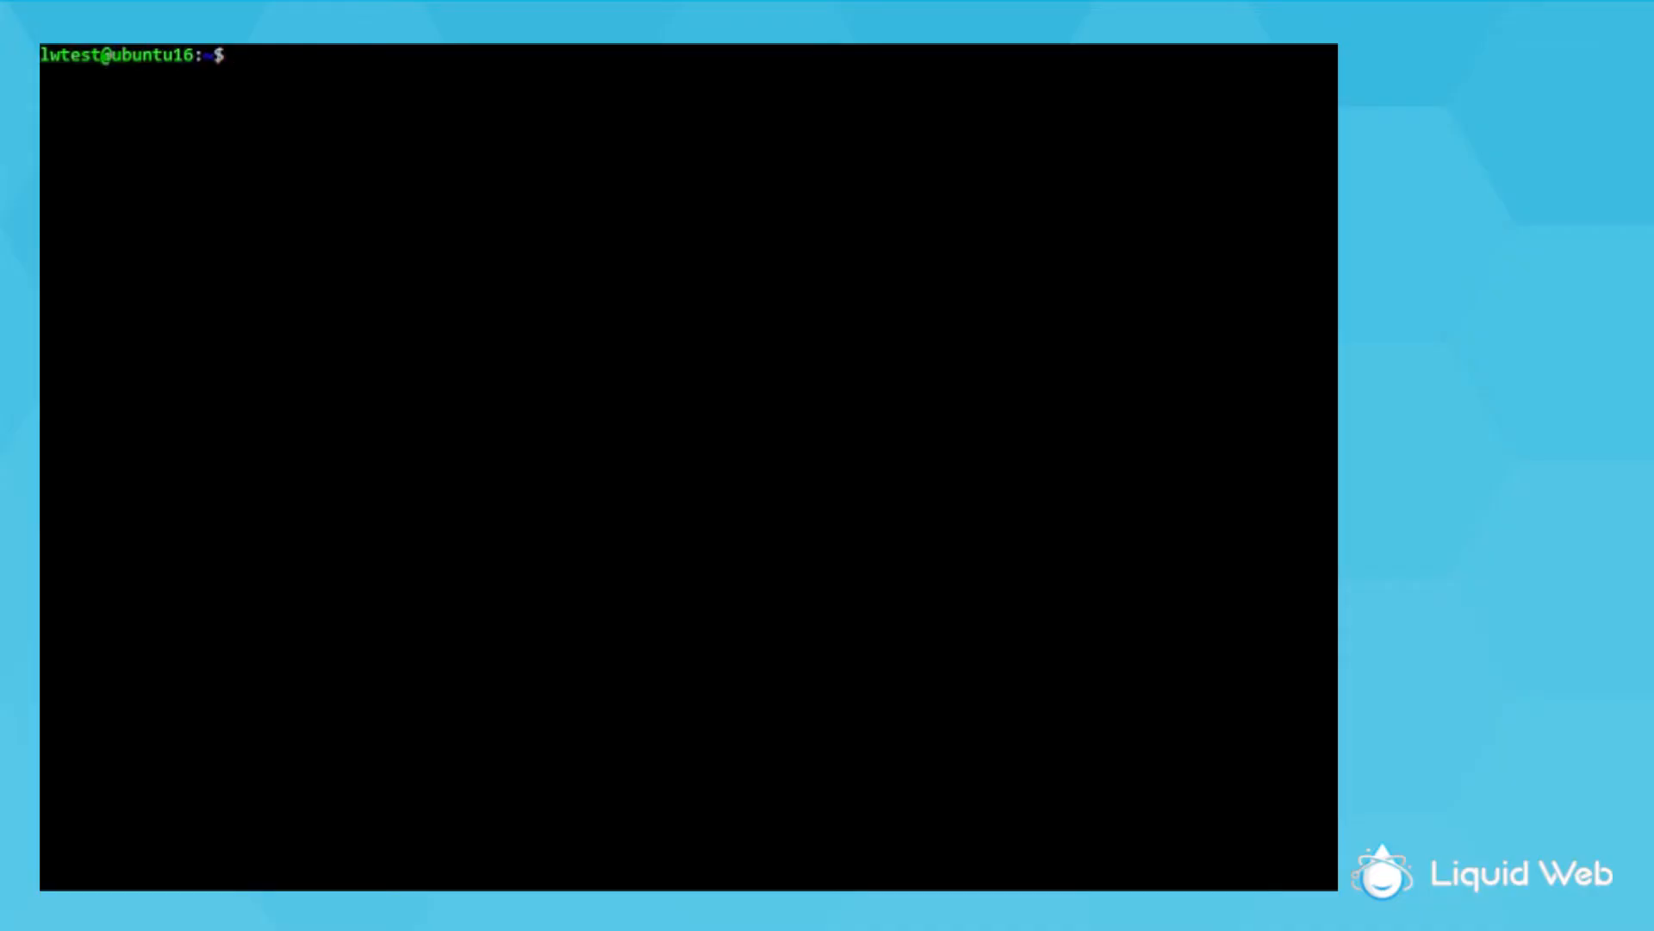
Run crontab -e and choose editor 3, /usr/bin/vim.basic, to open the empty crontab
type("crontab -e")
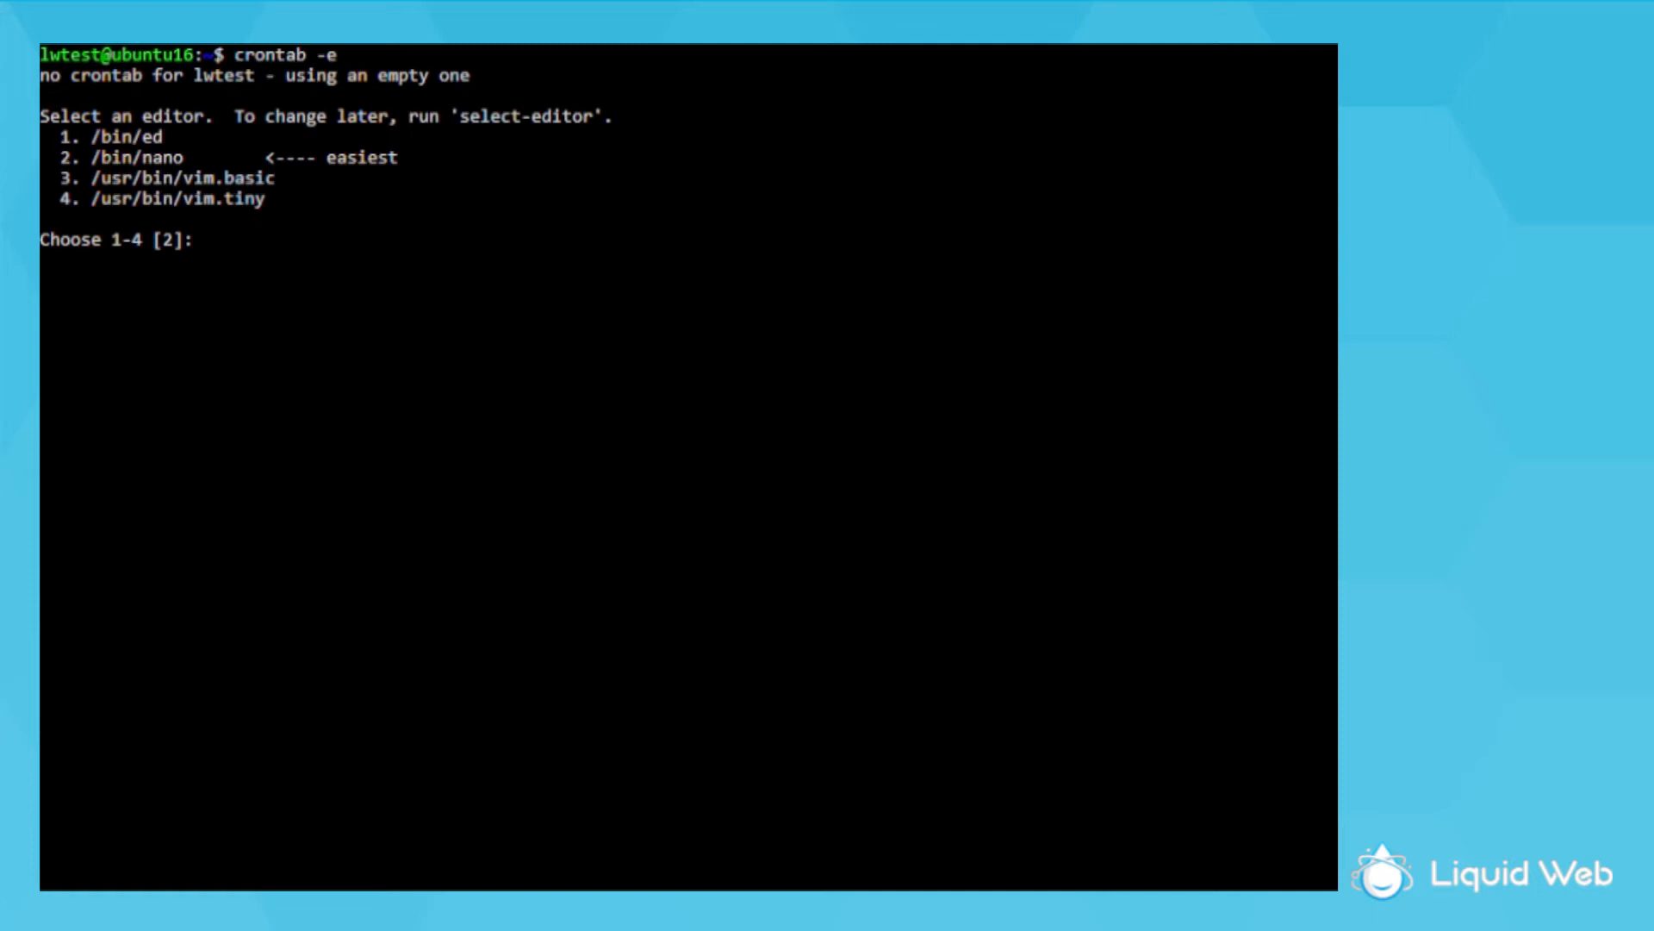
type("3")
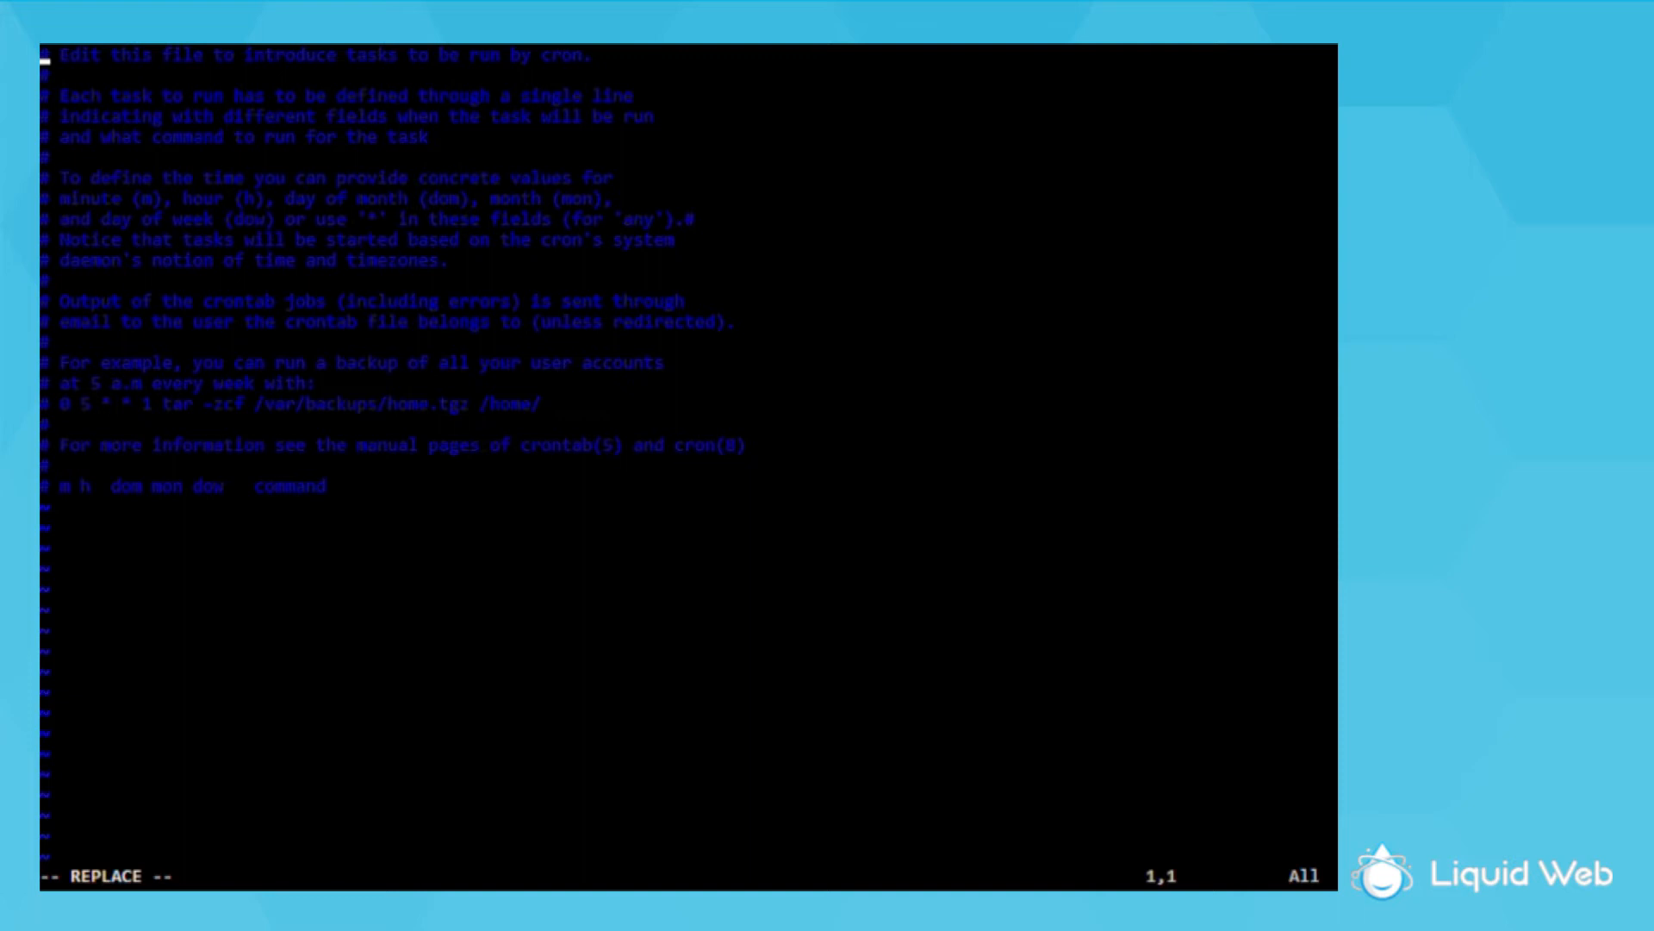
Add the crontab line 0 4 * * * /bin/sh /scripts/backup-script.sh below the template comments
key("Escape")
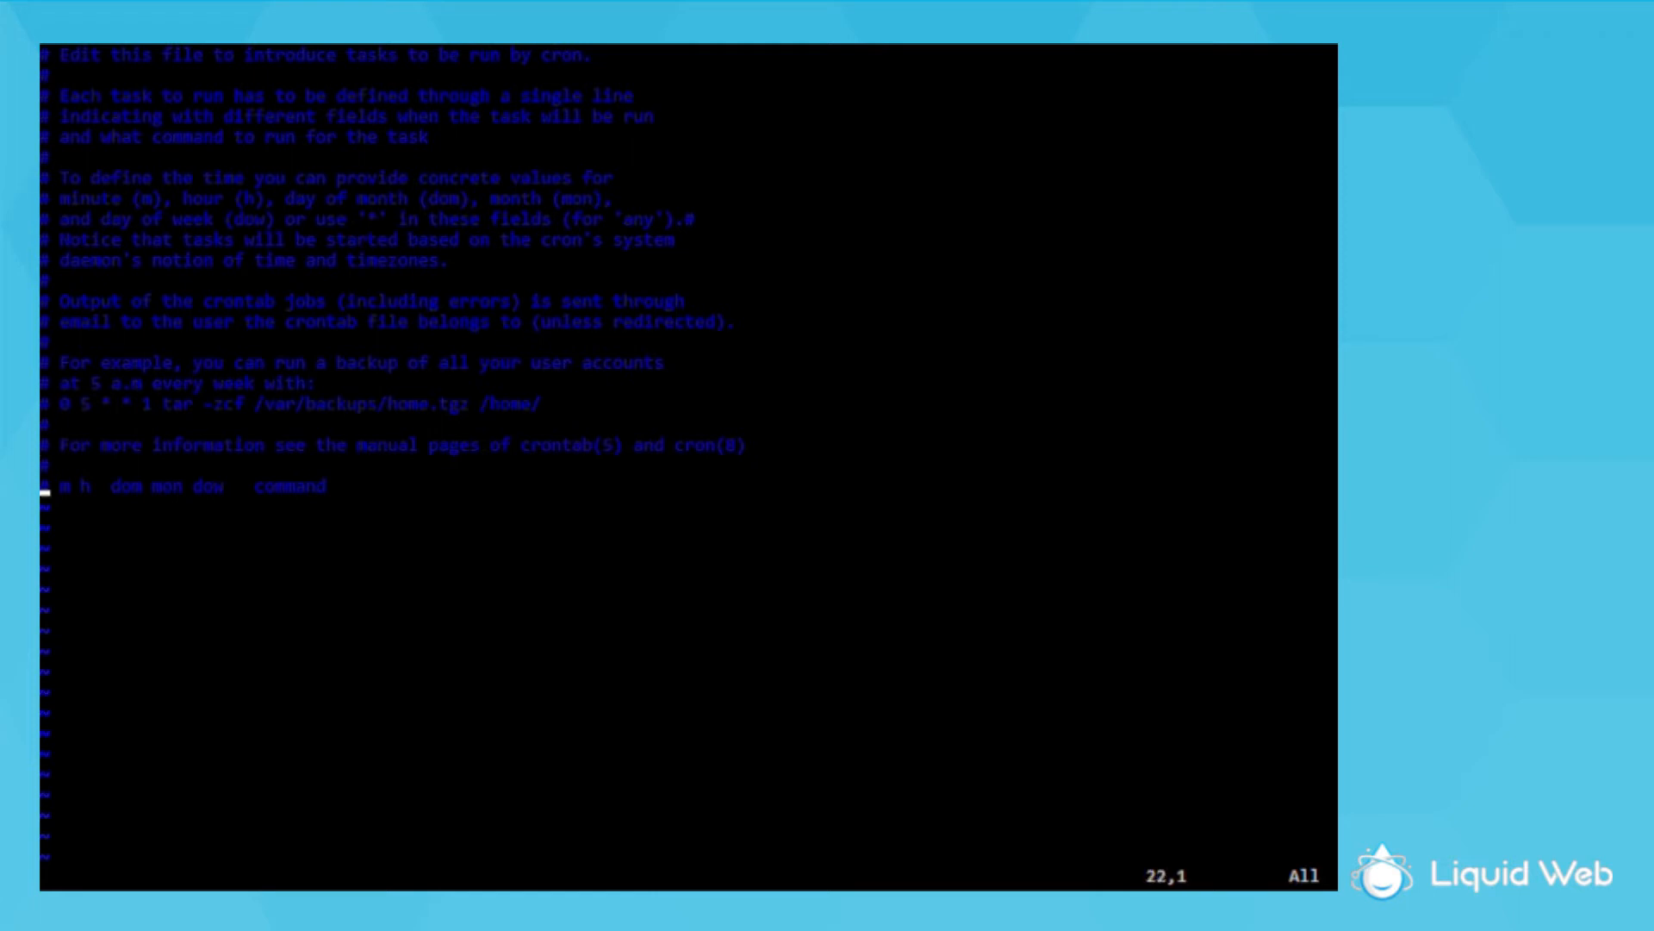
key("i")
type("0 4 * * *")
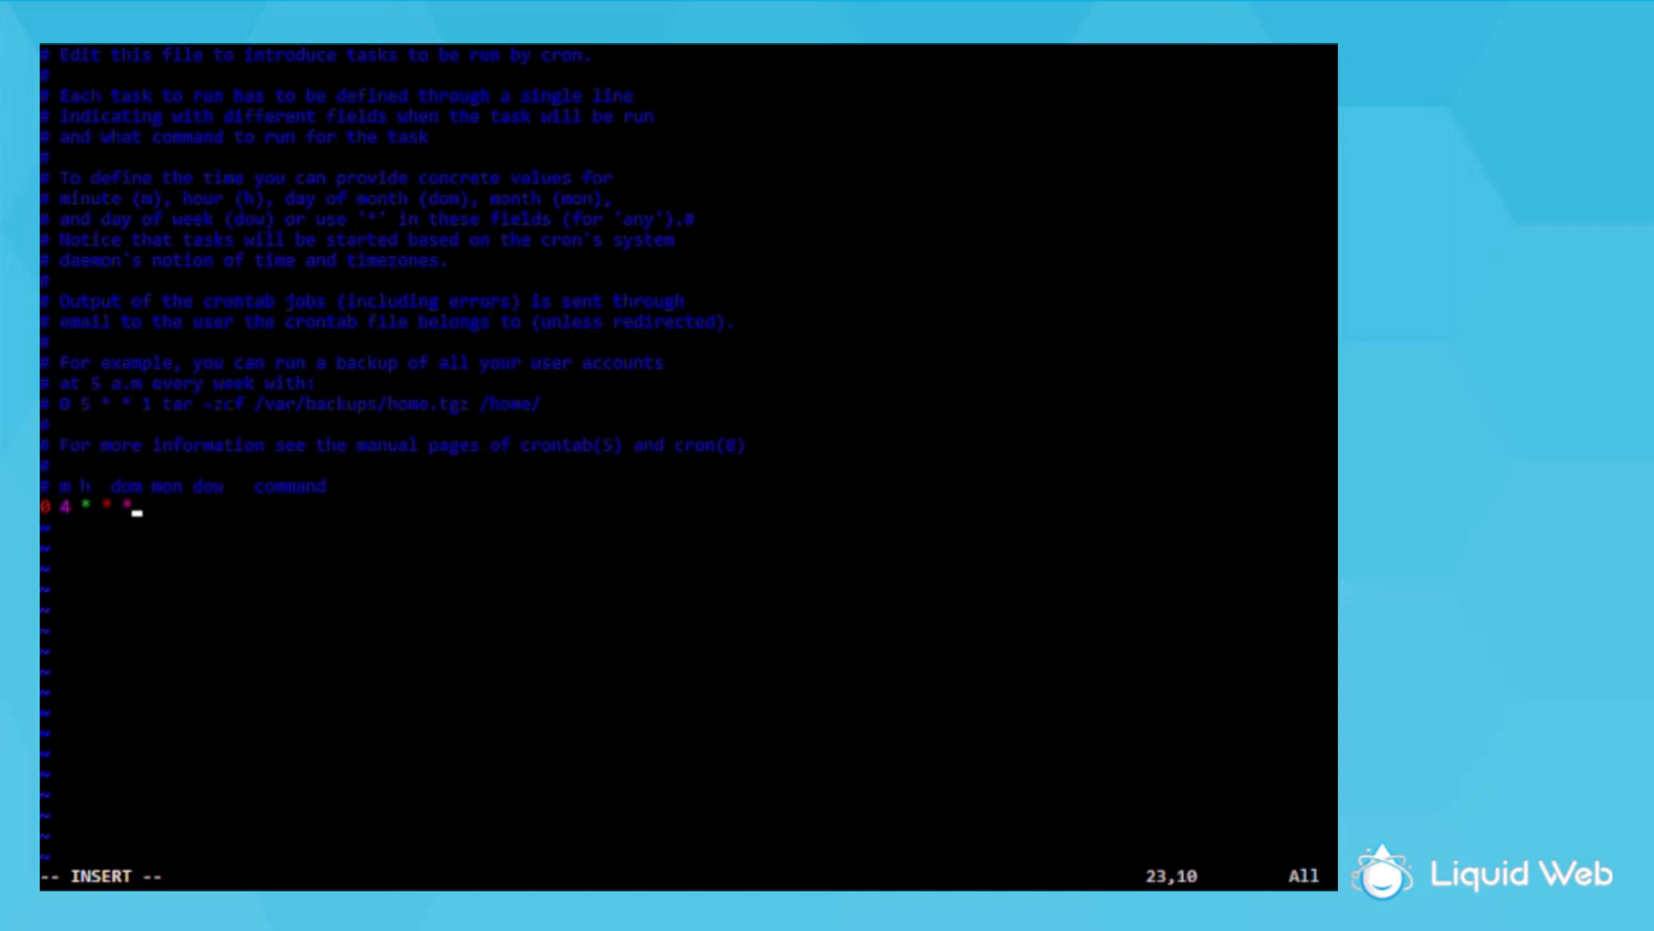
type("/")
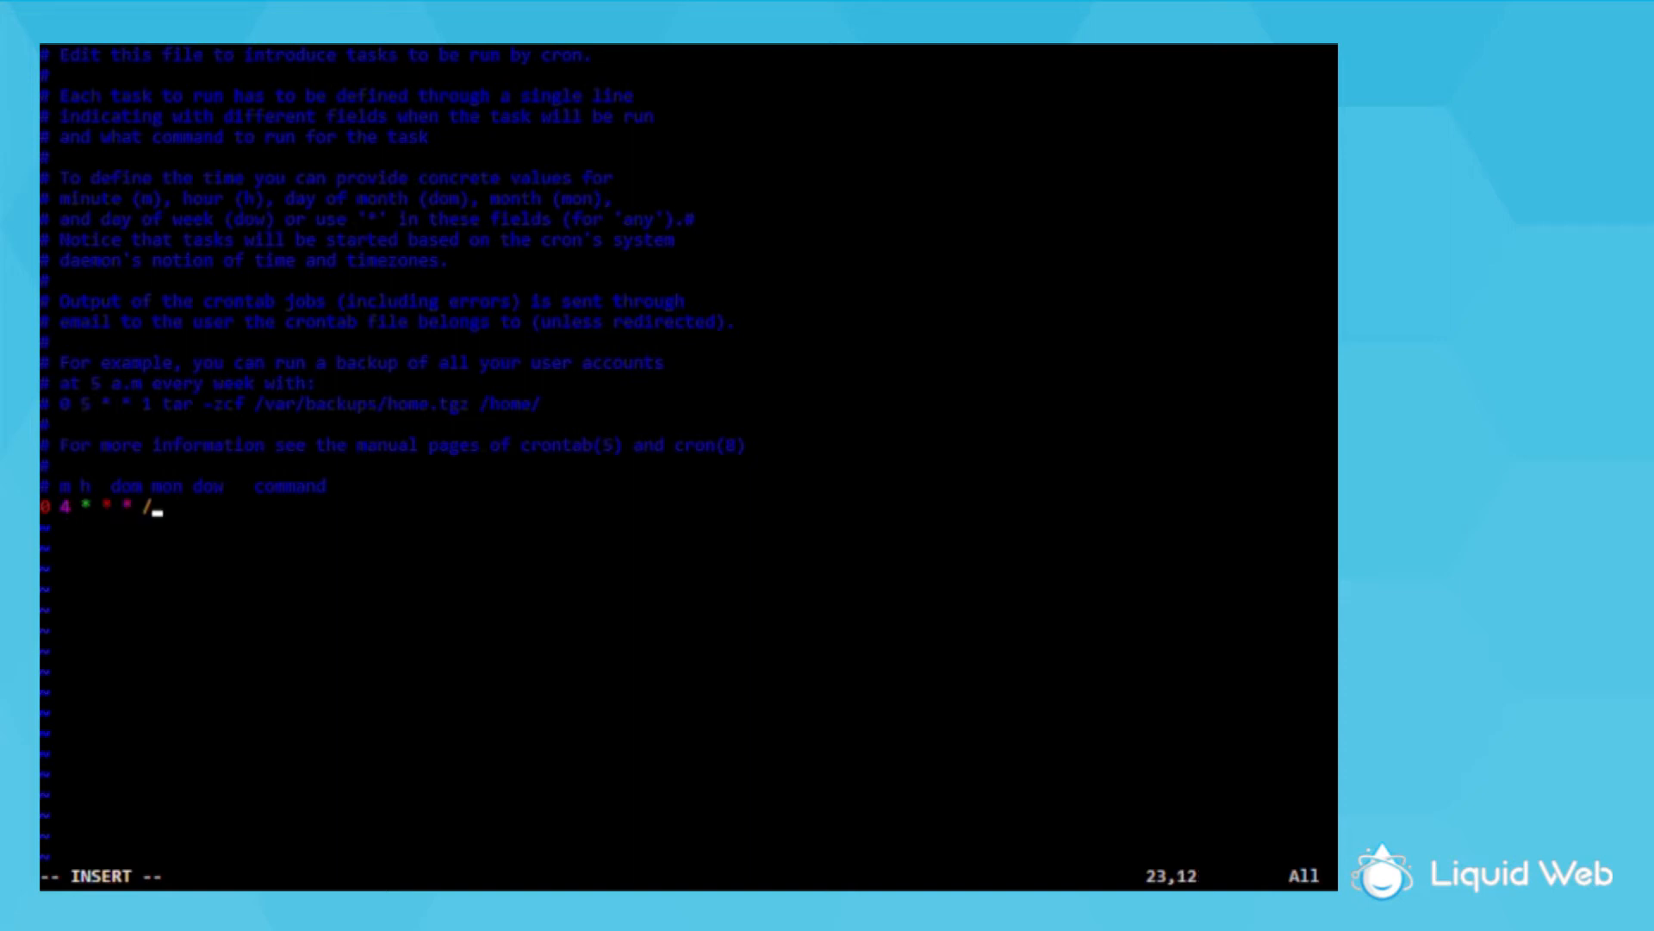
type("bin/sh /")
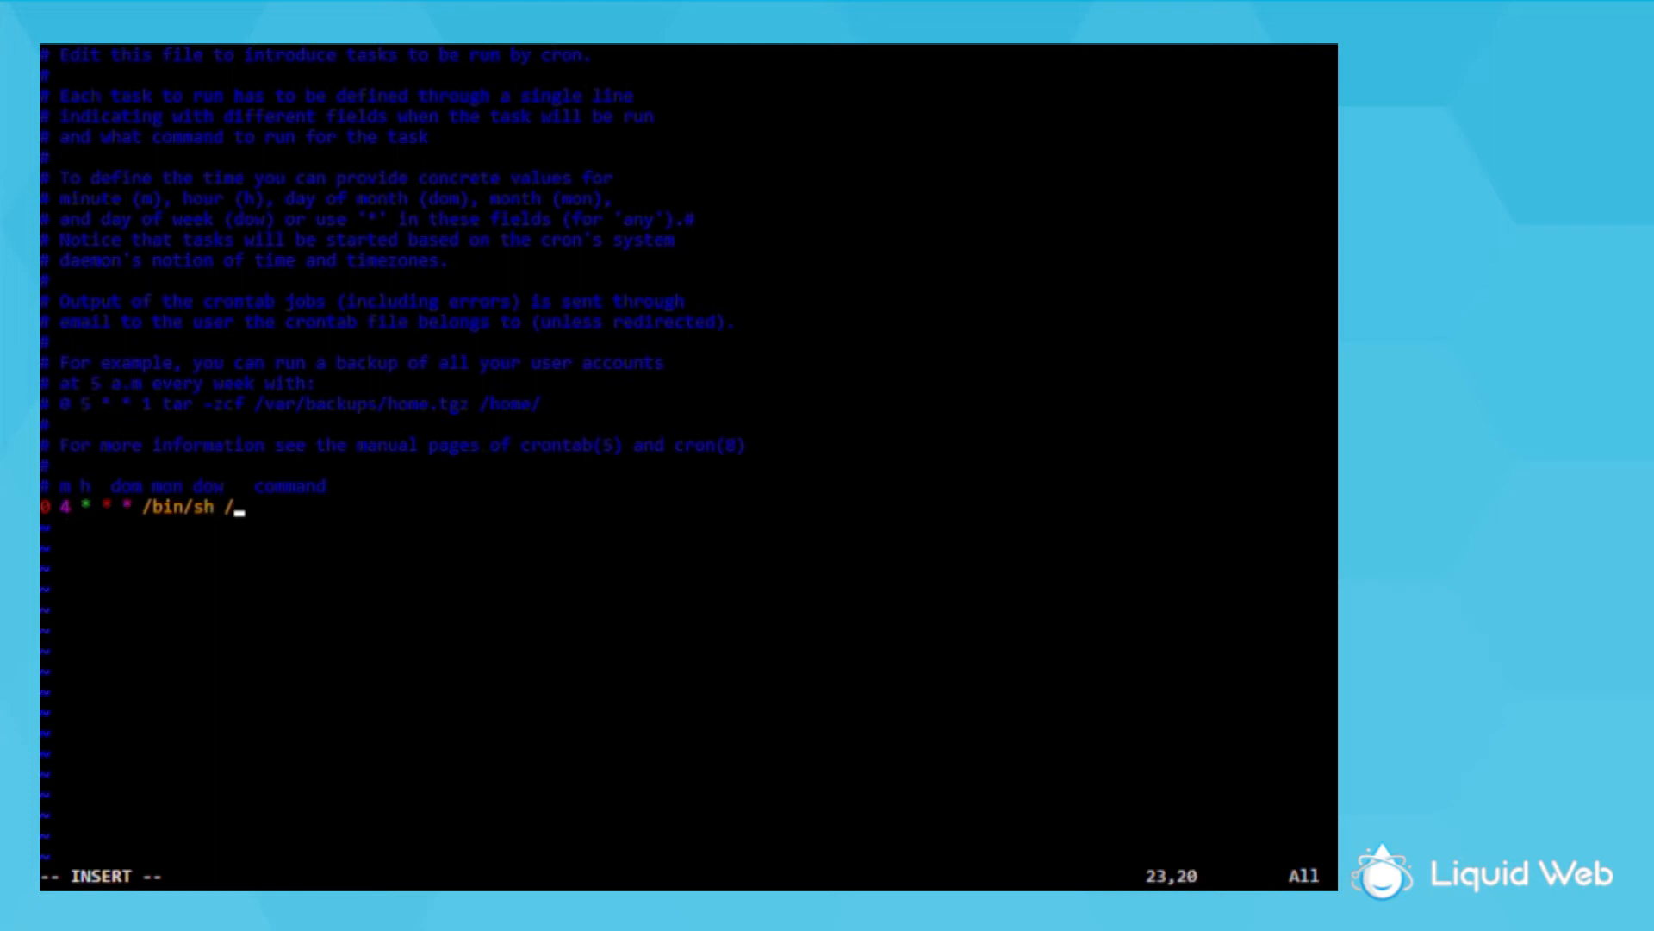
type("scripts/")
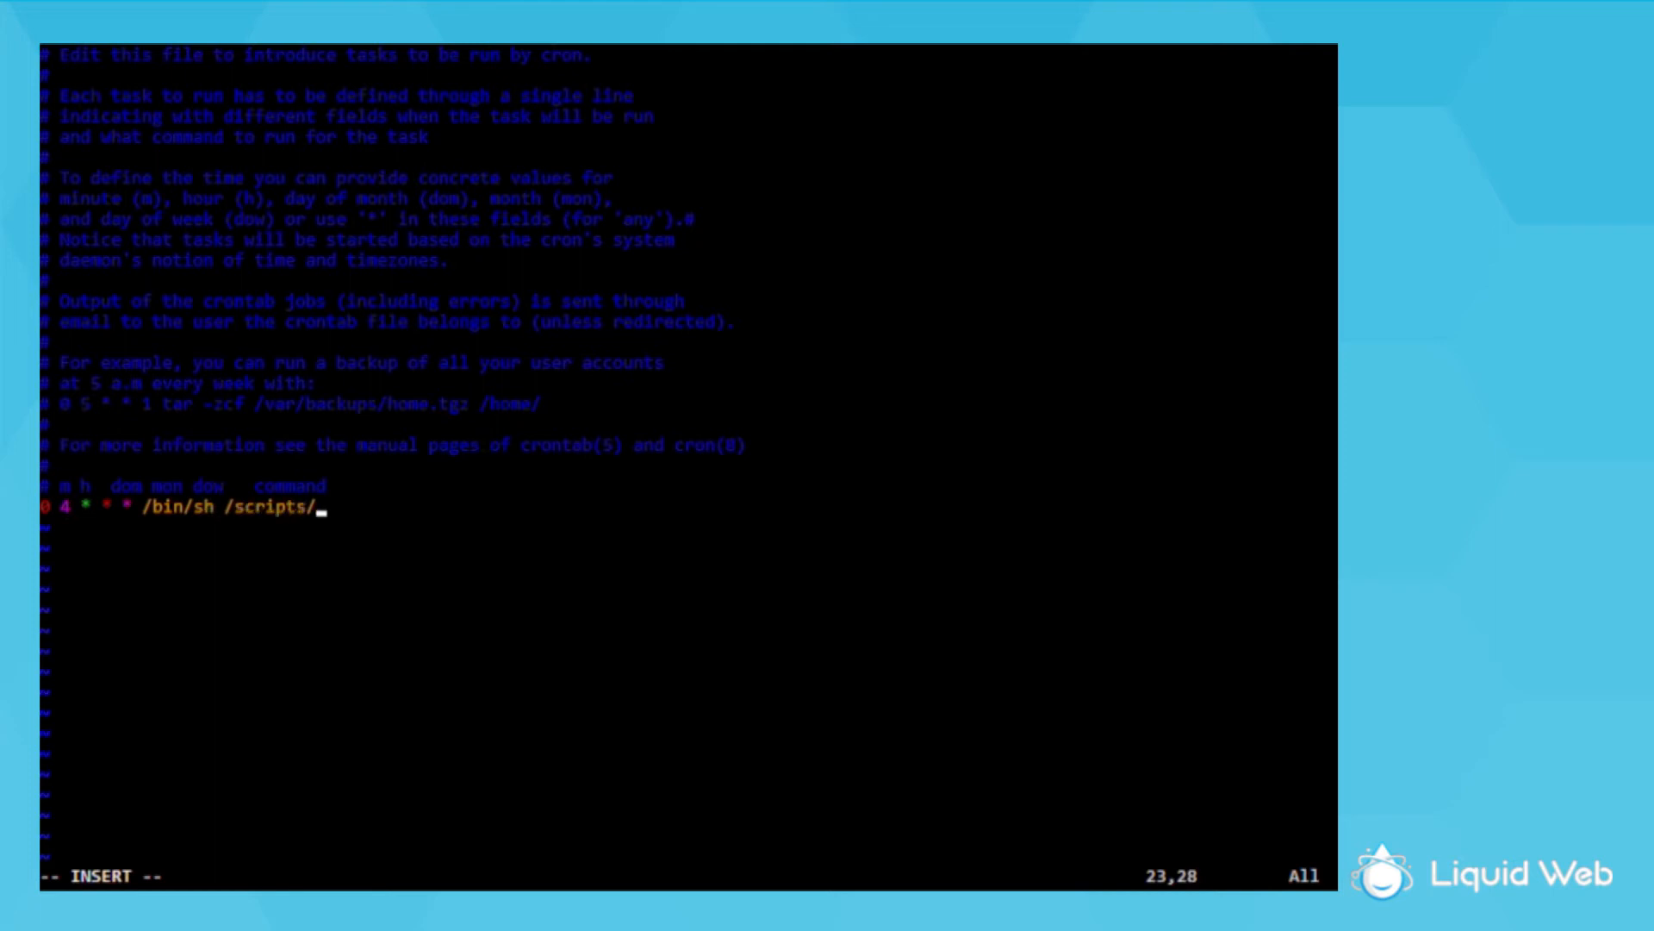
type("backup-script.s")
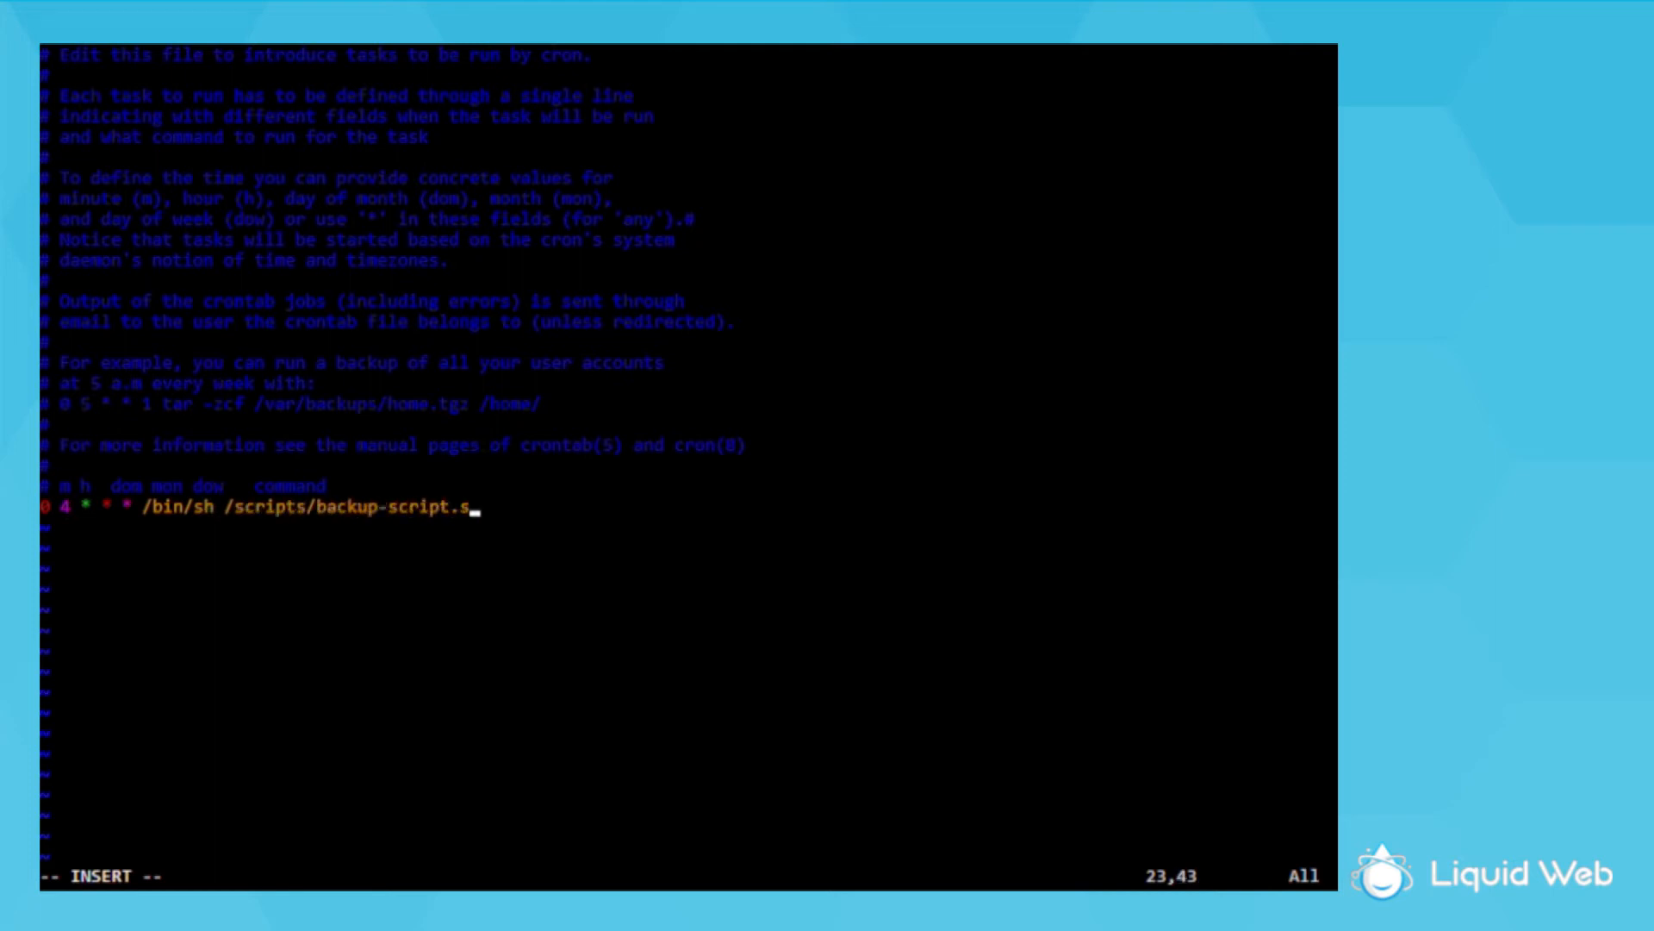
type("h")
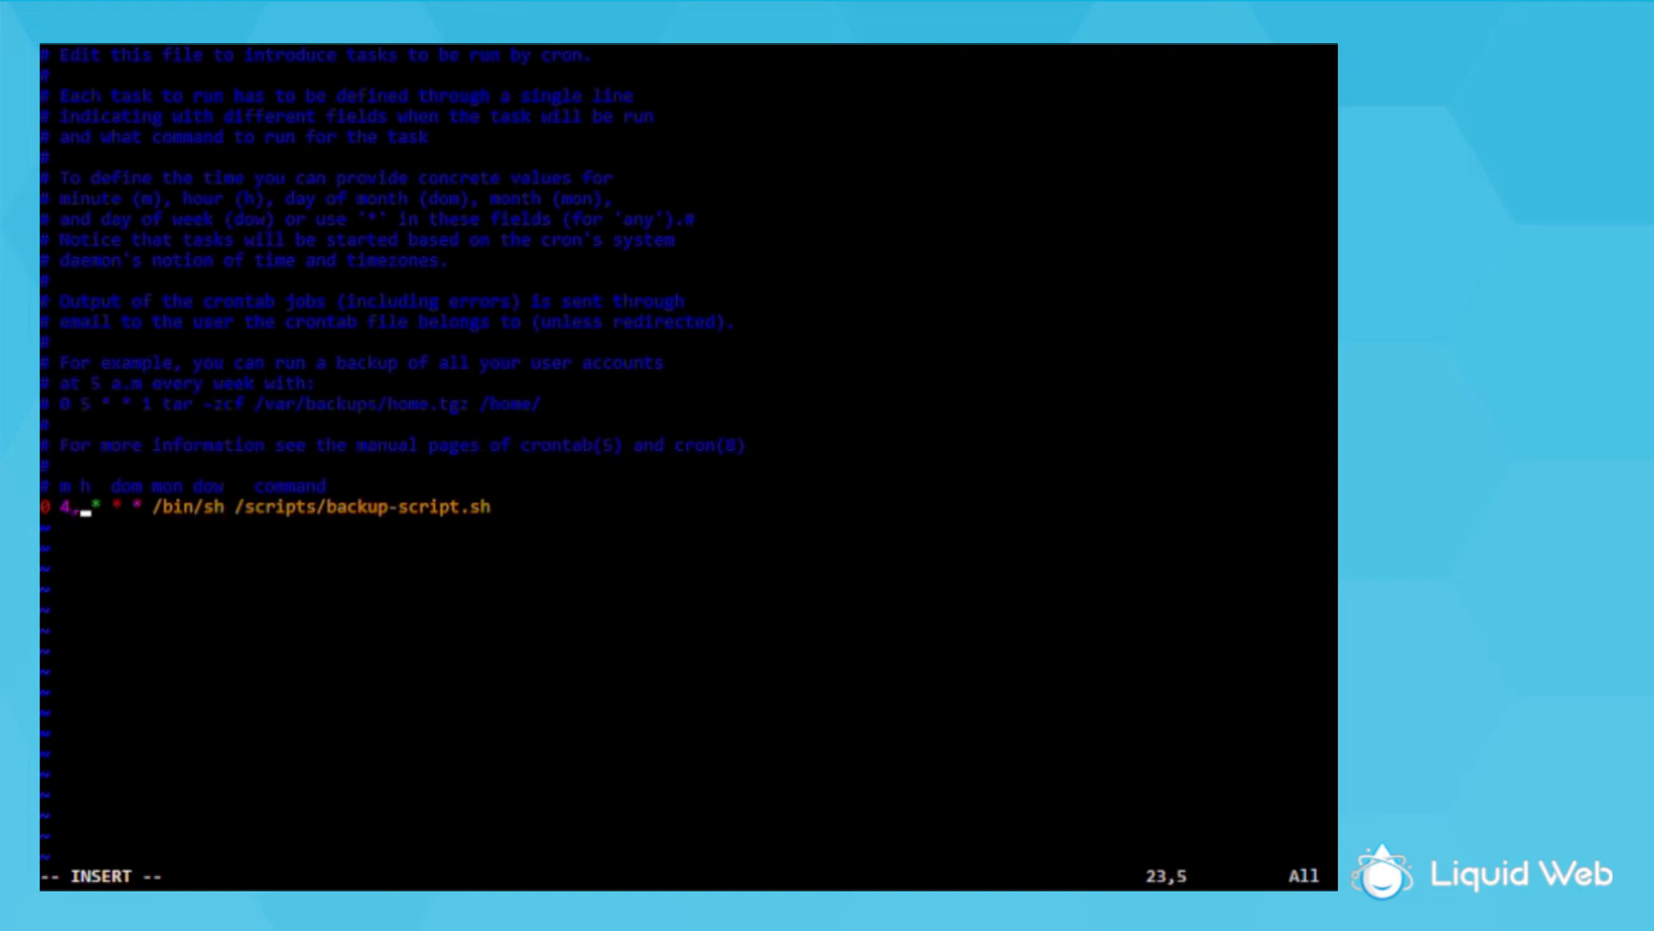
Change the minute field to */5 so the script runs every five minutes, then save with :wq
type(",5,20")
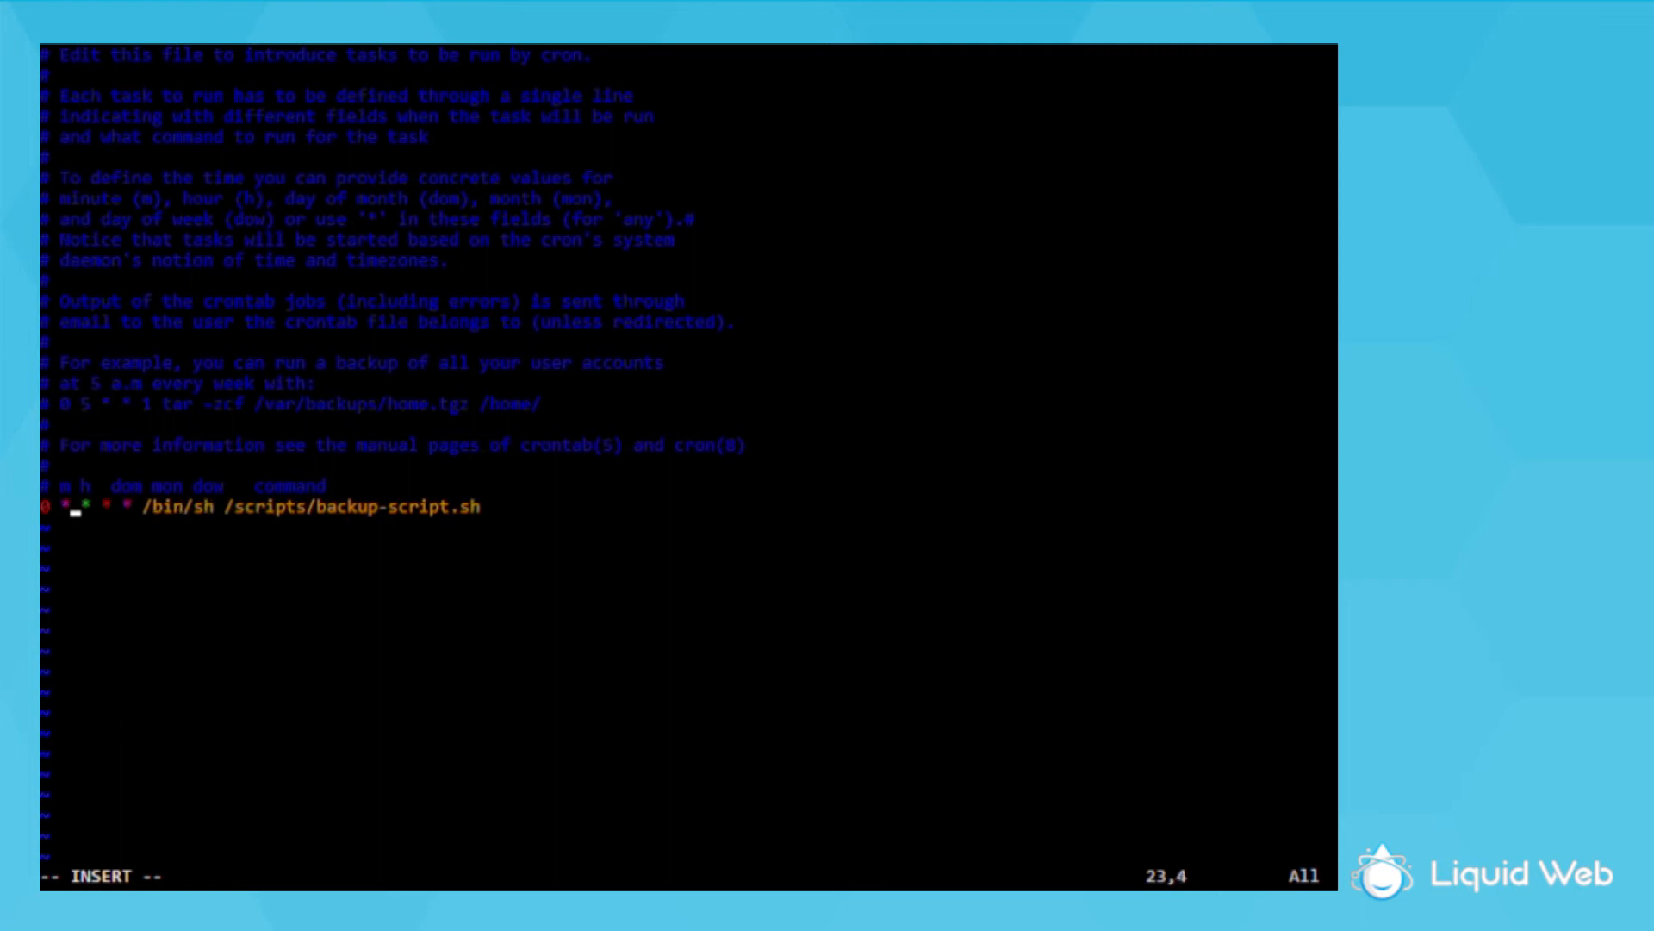
type("/2")
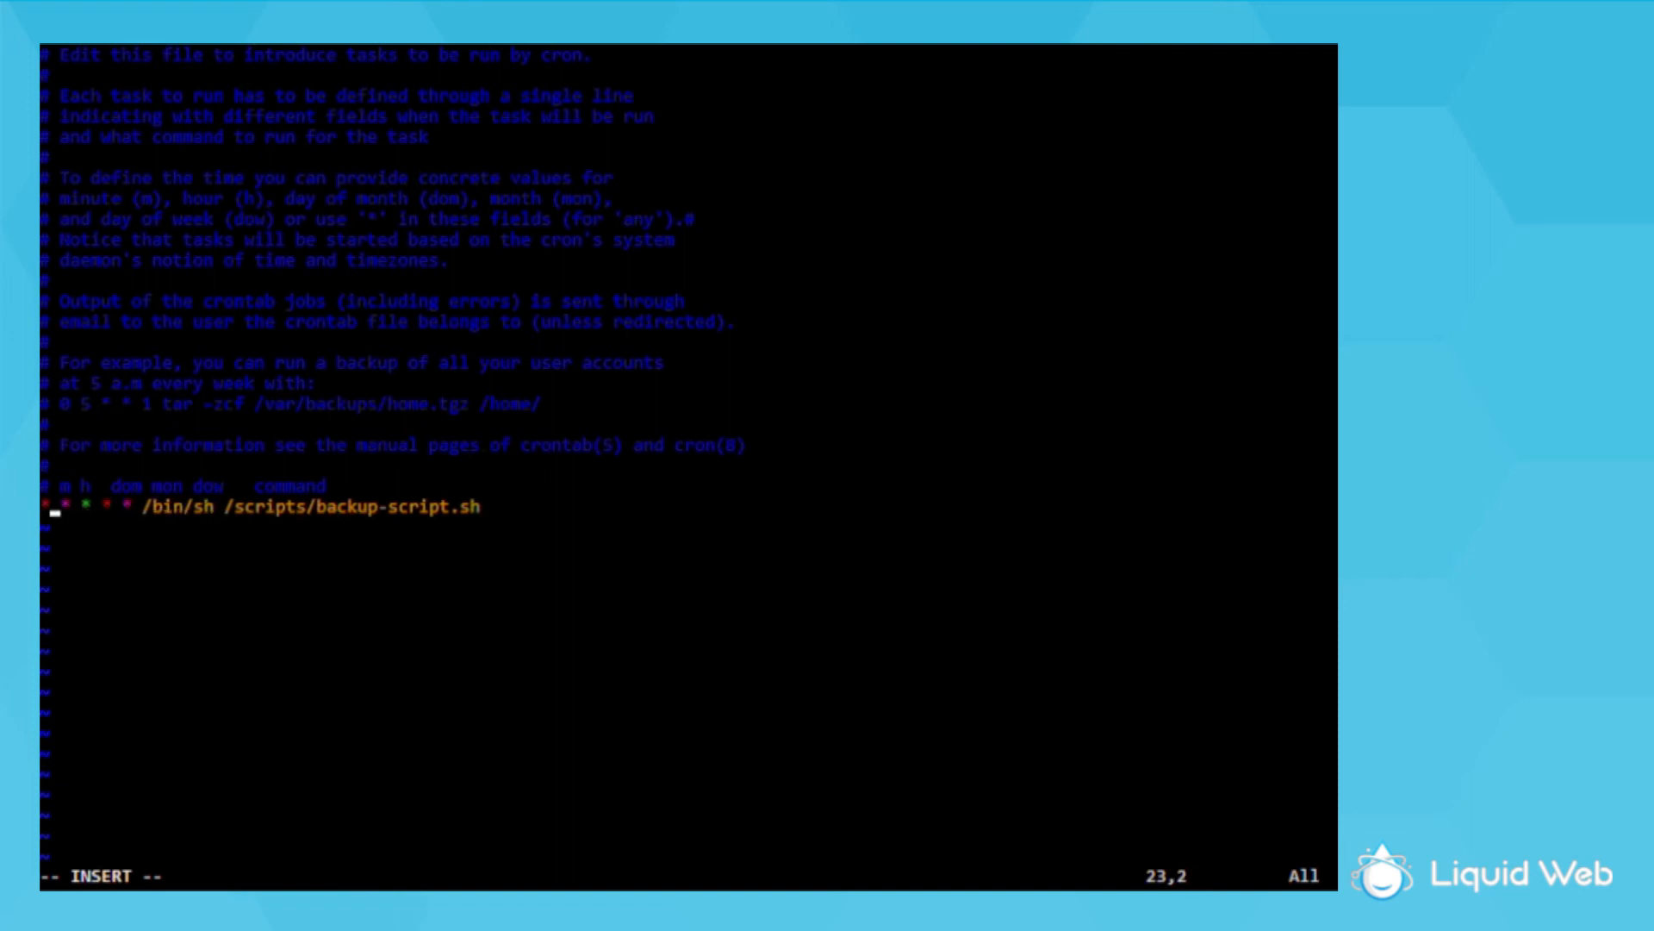
type("/5")
left_click(688, 875)
type(":")
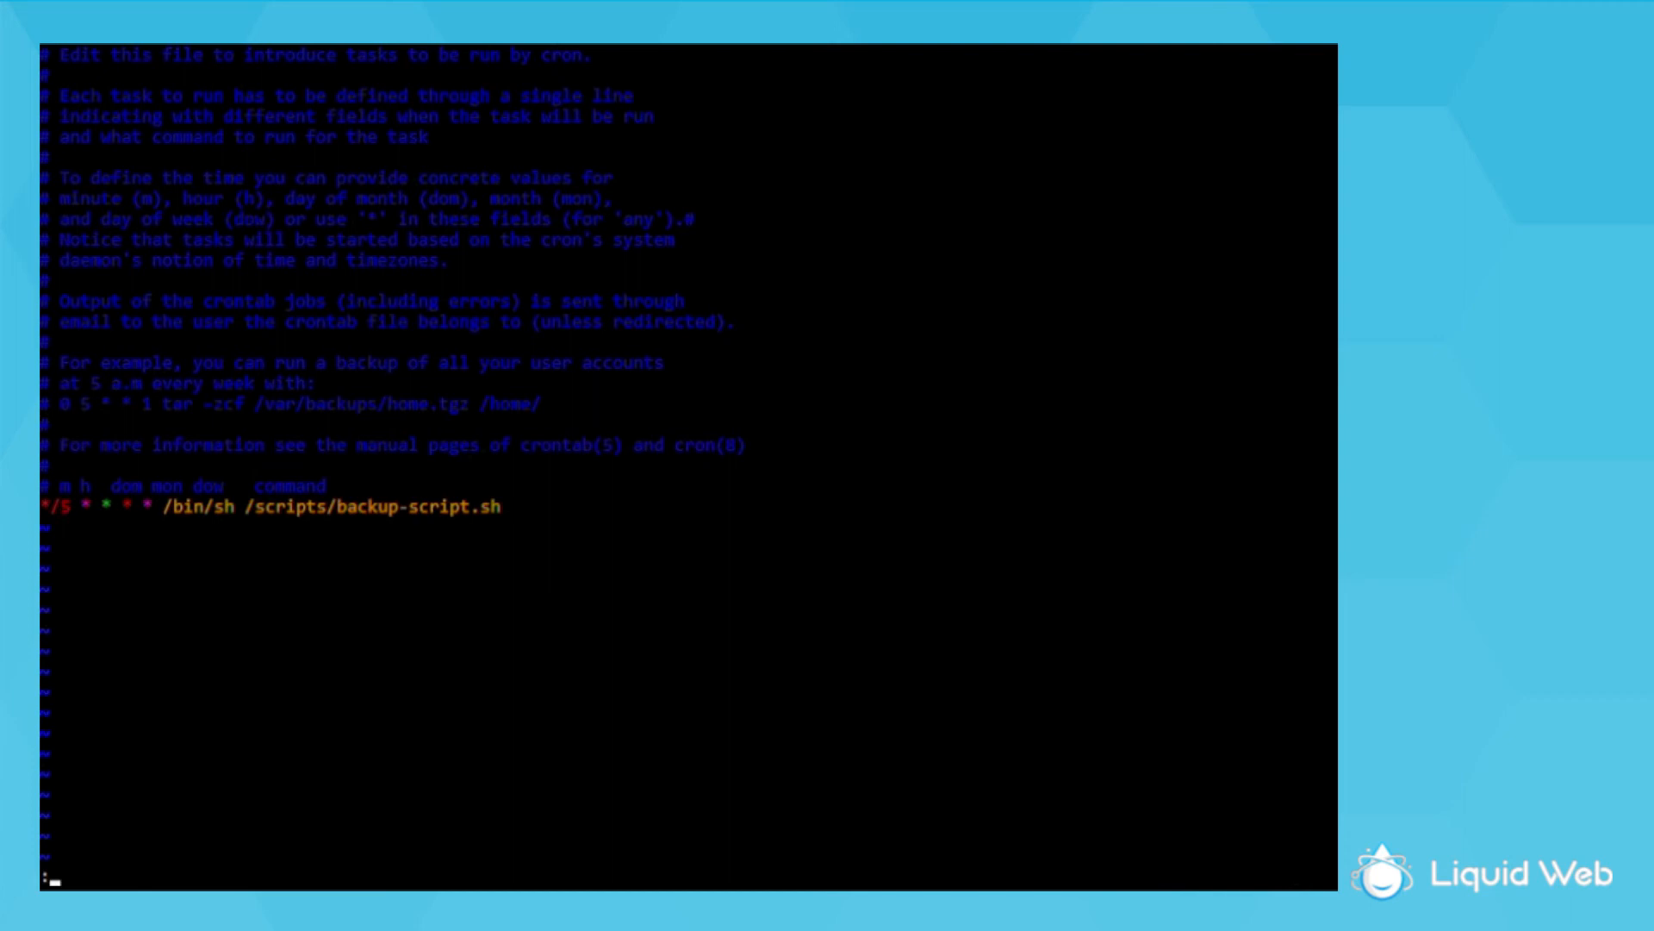
type("wq")
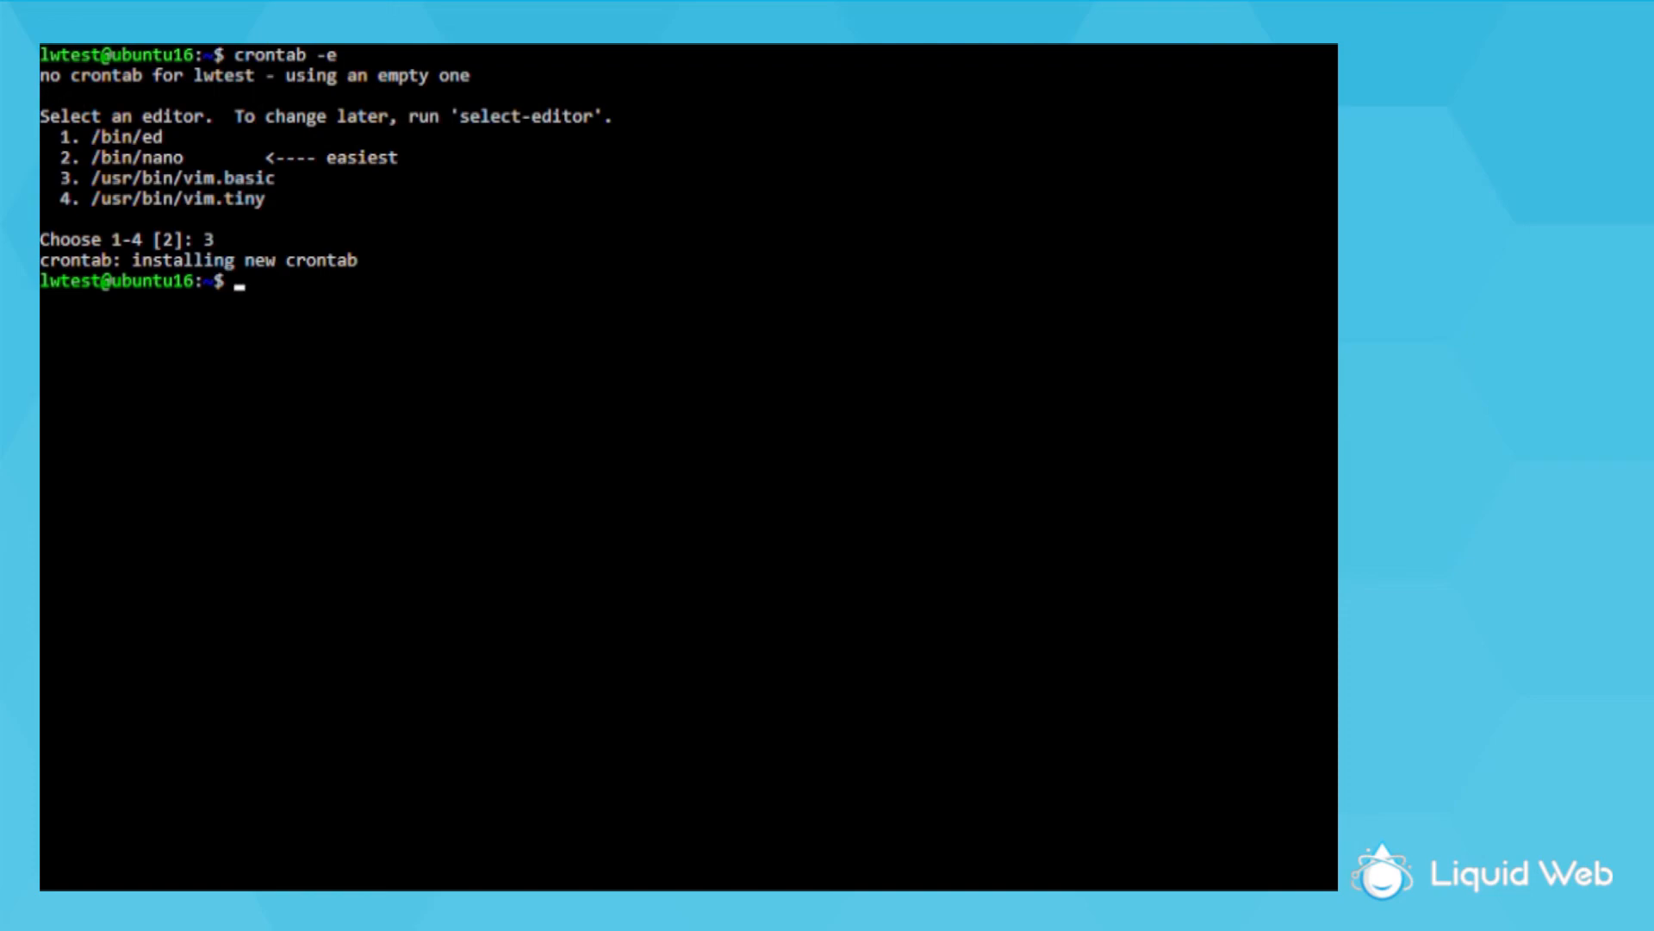
Open /scripts/backup-script.sh in vim
type("vim")
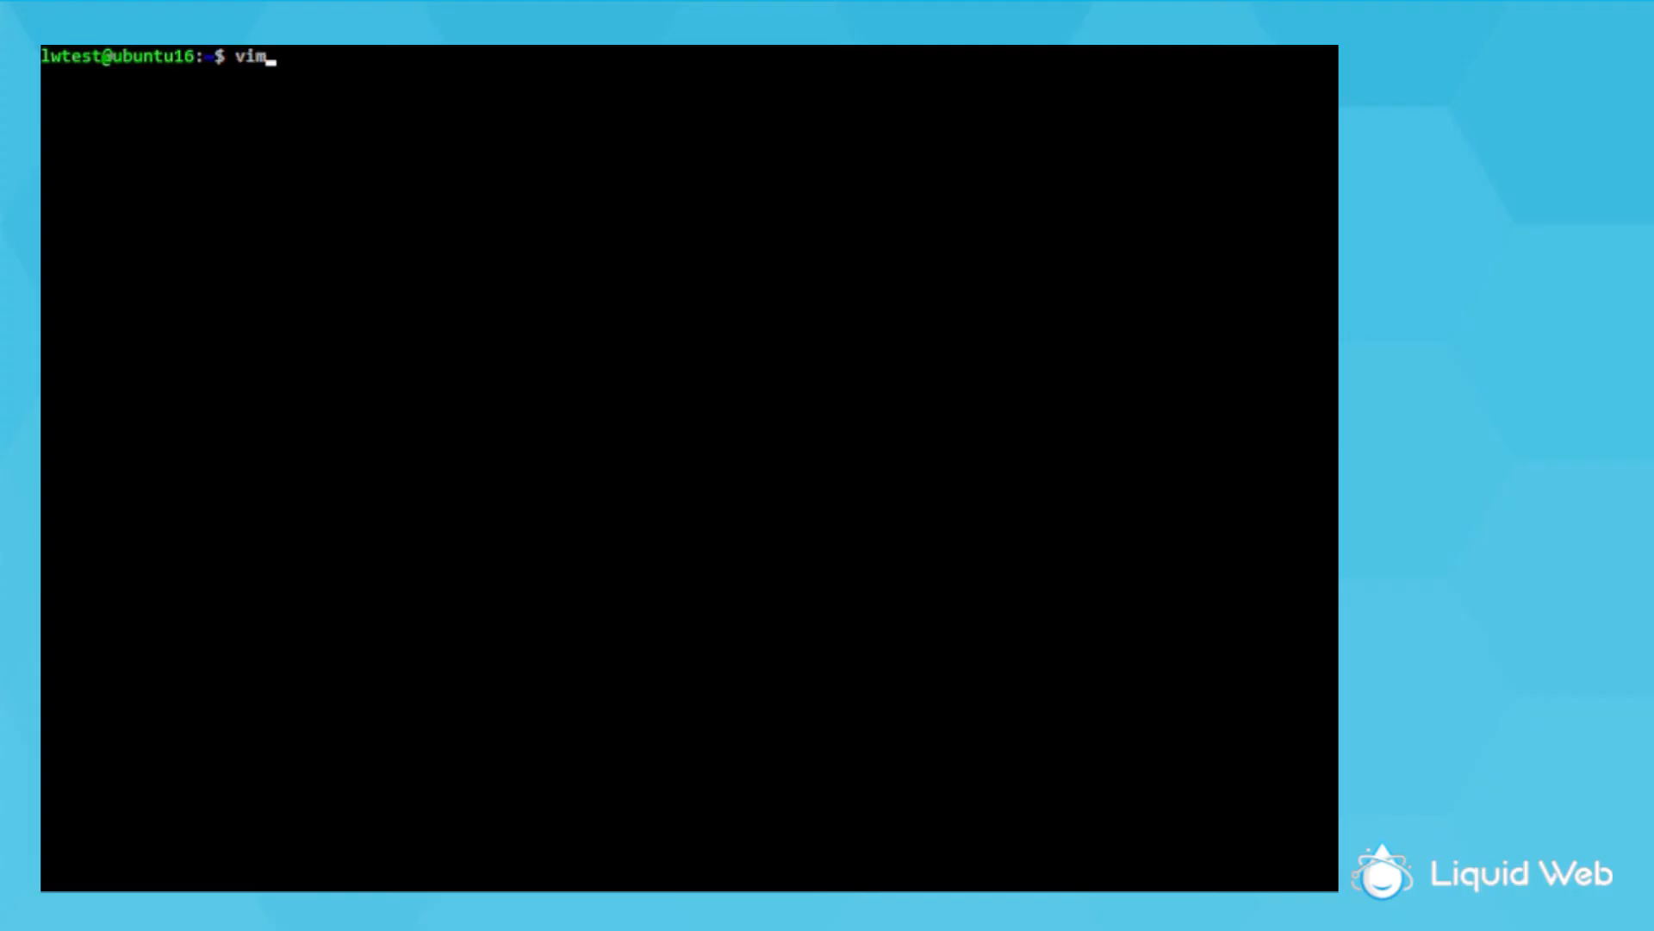
type("/scripts/")
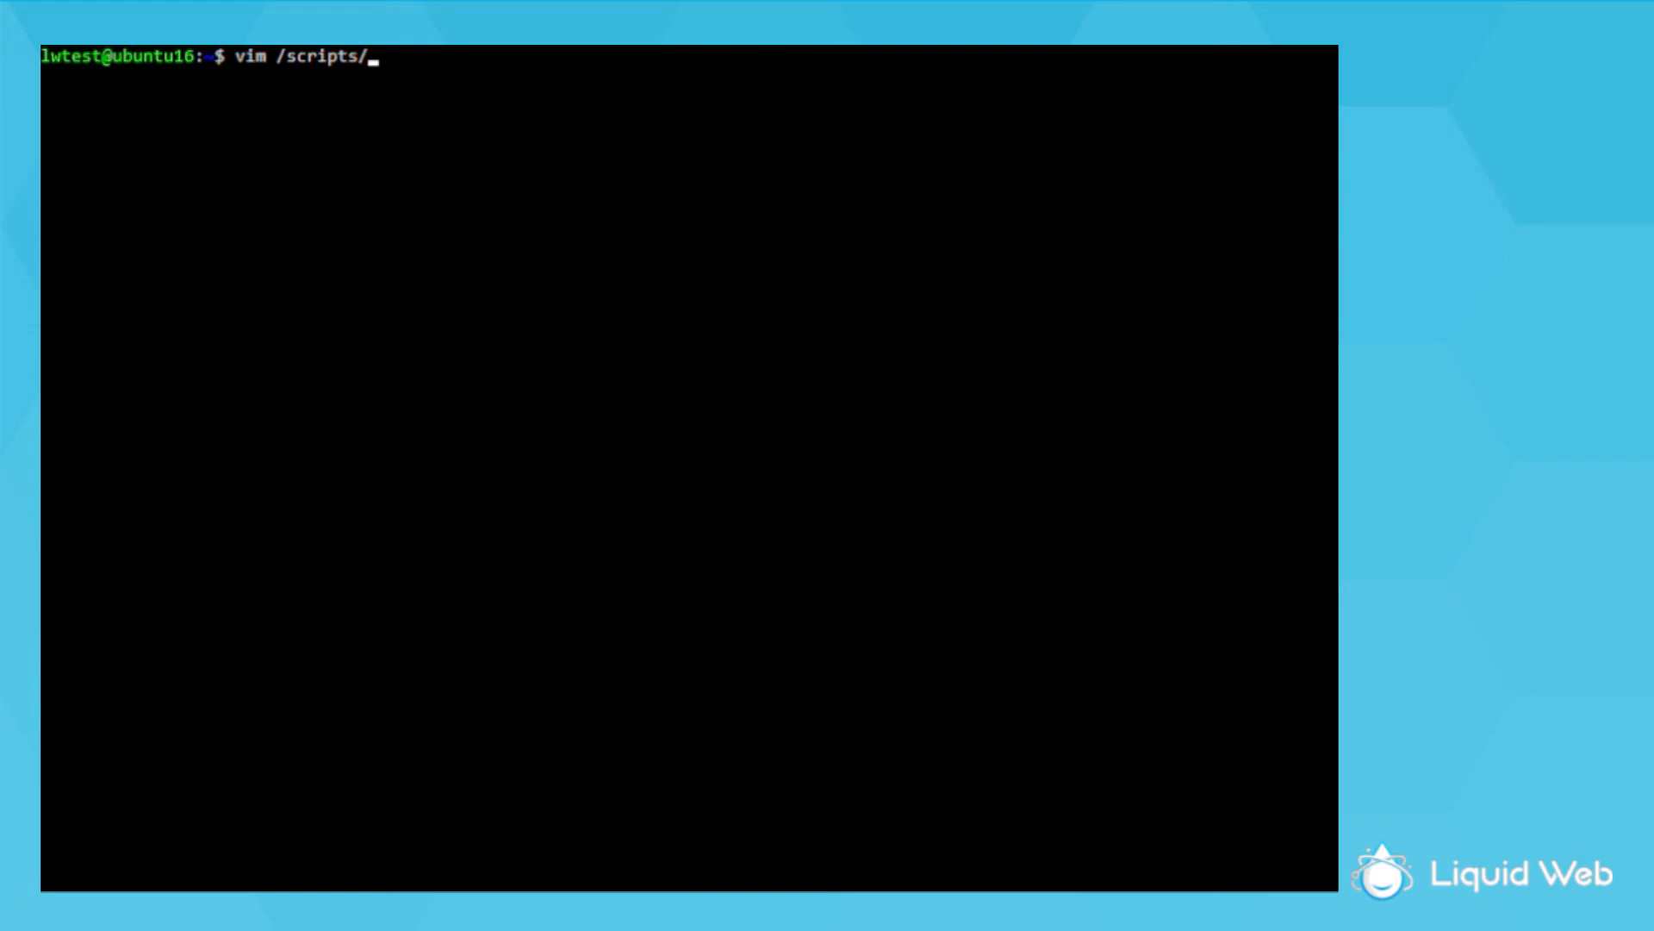
type("backup-scrip")
type("#!/bin/sh")
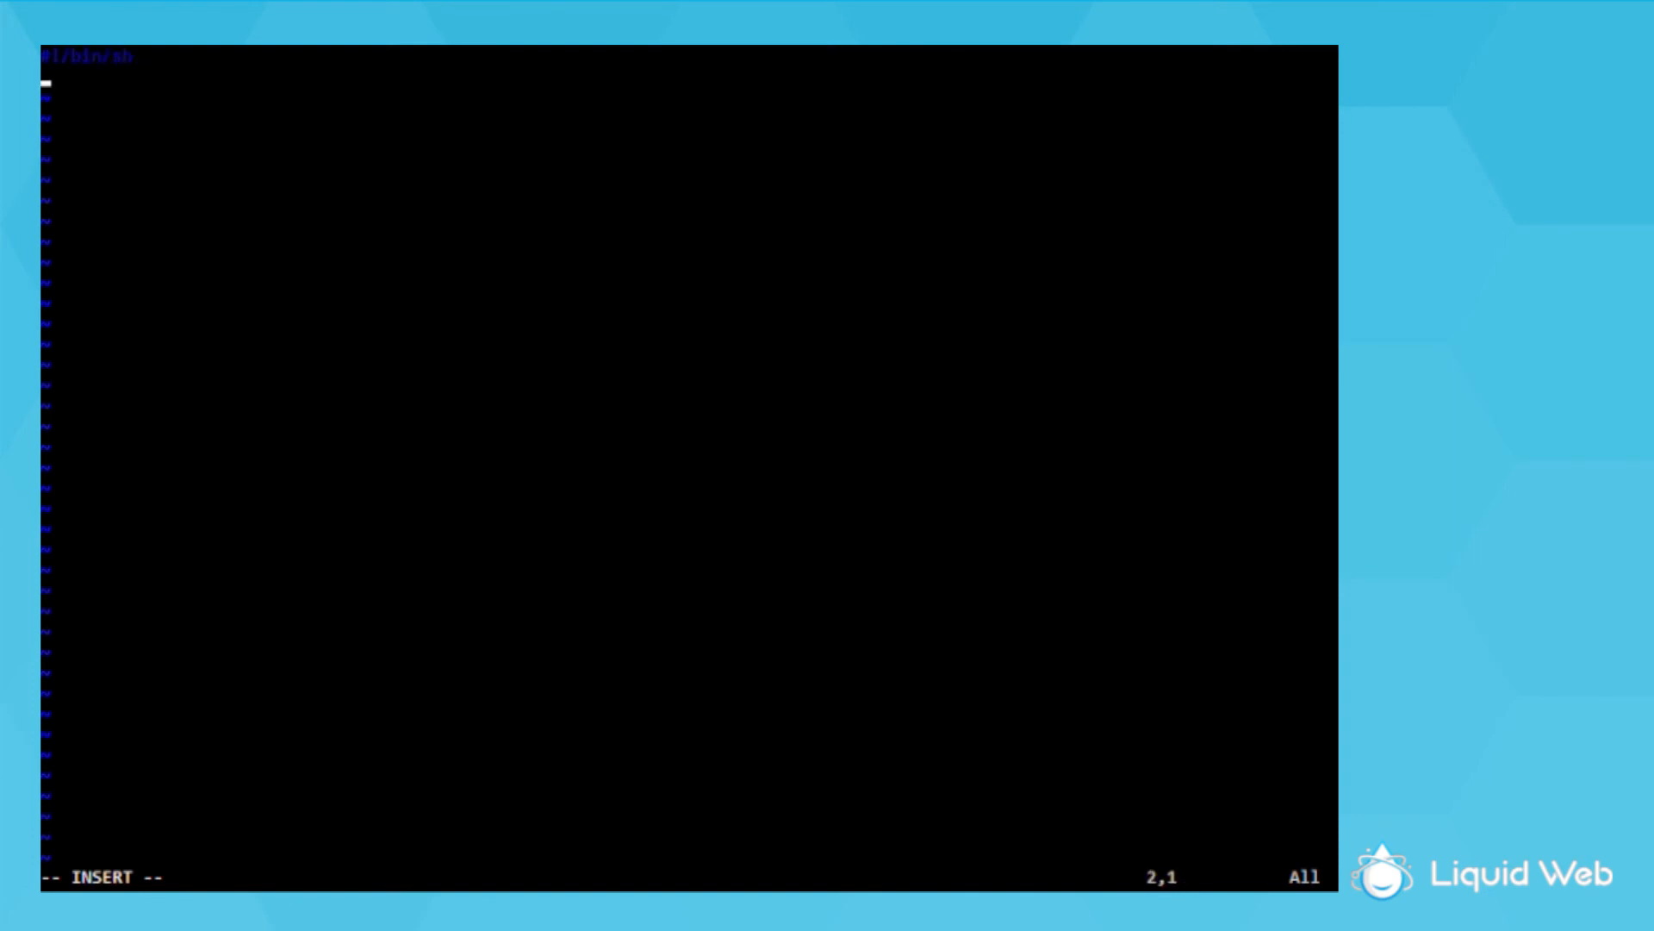
Add a zip -9pr /backup/lwtest_backup.zip line for the /var web files, then save and quit
type("zip")
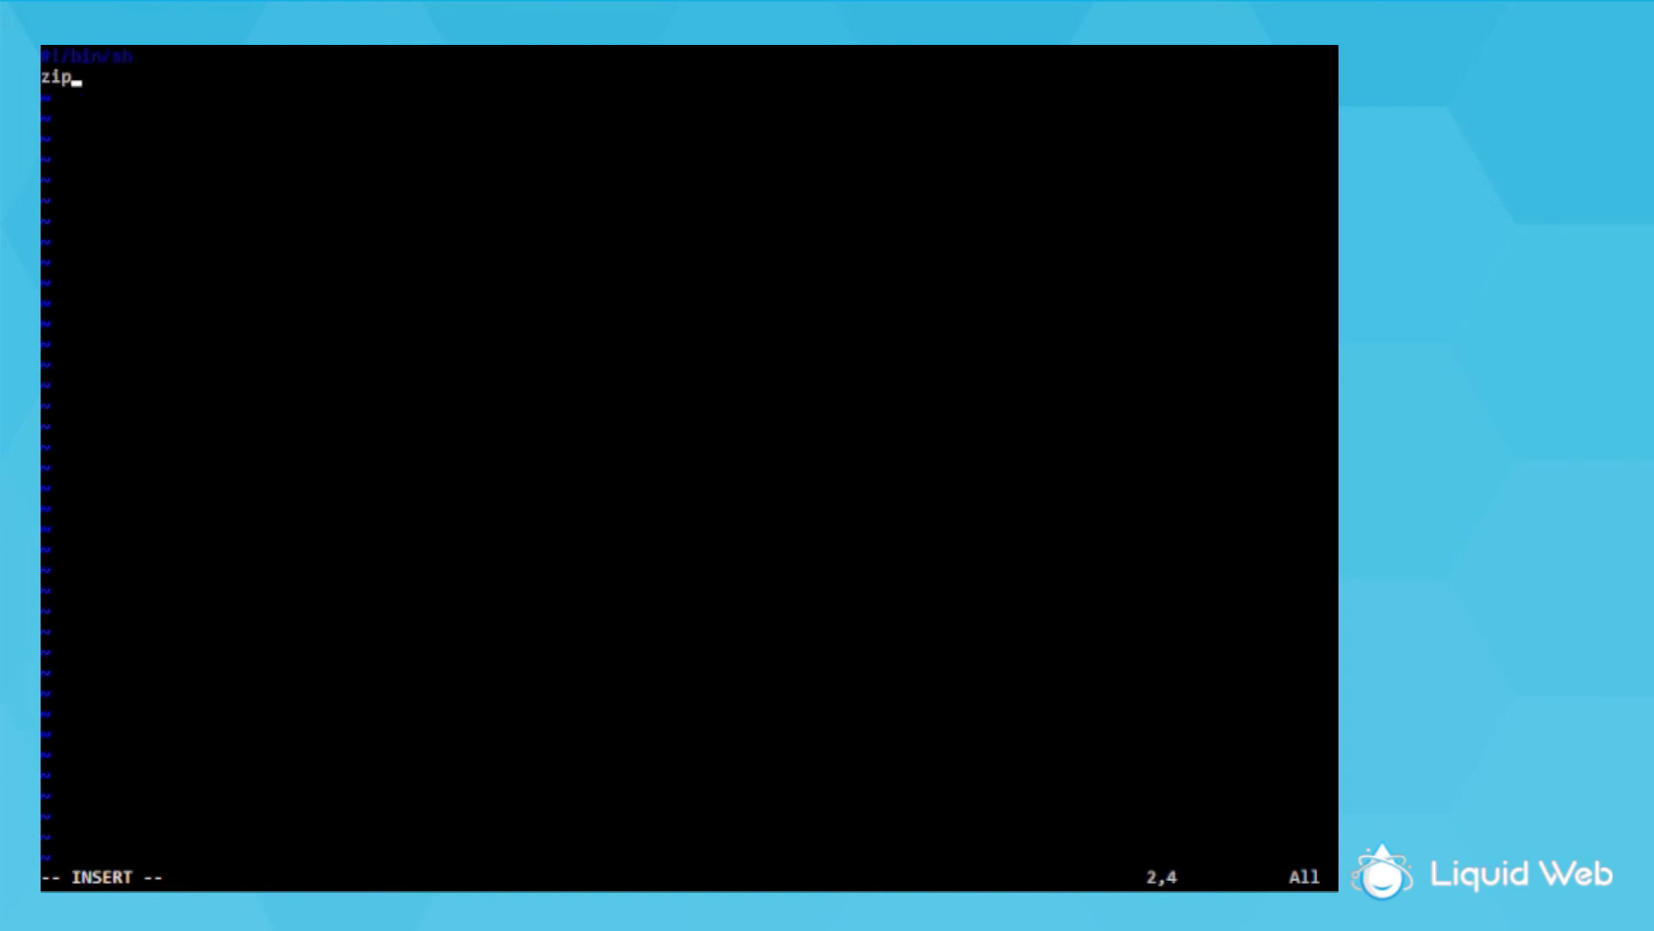
type("-0")
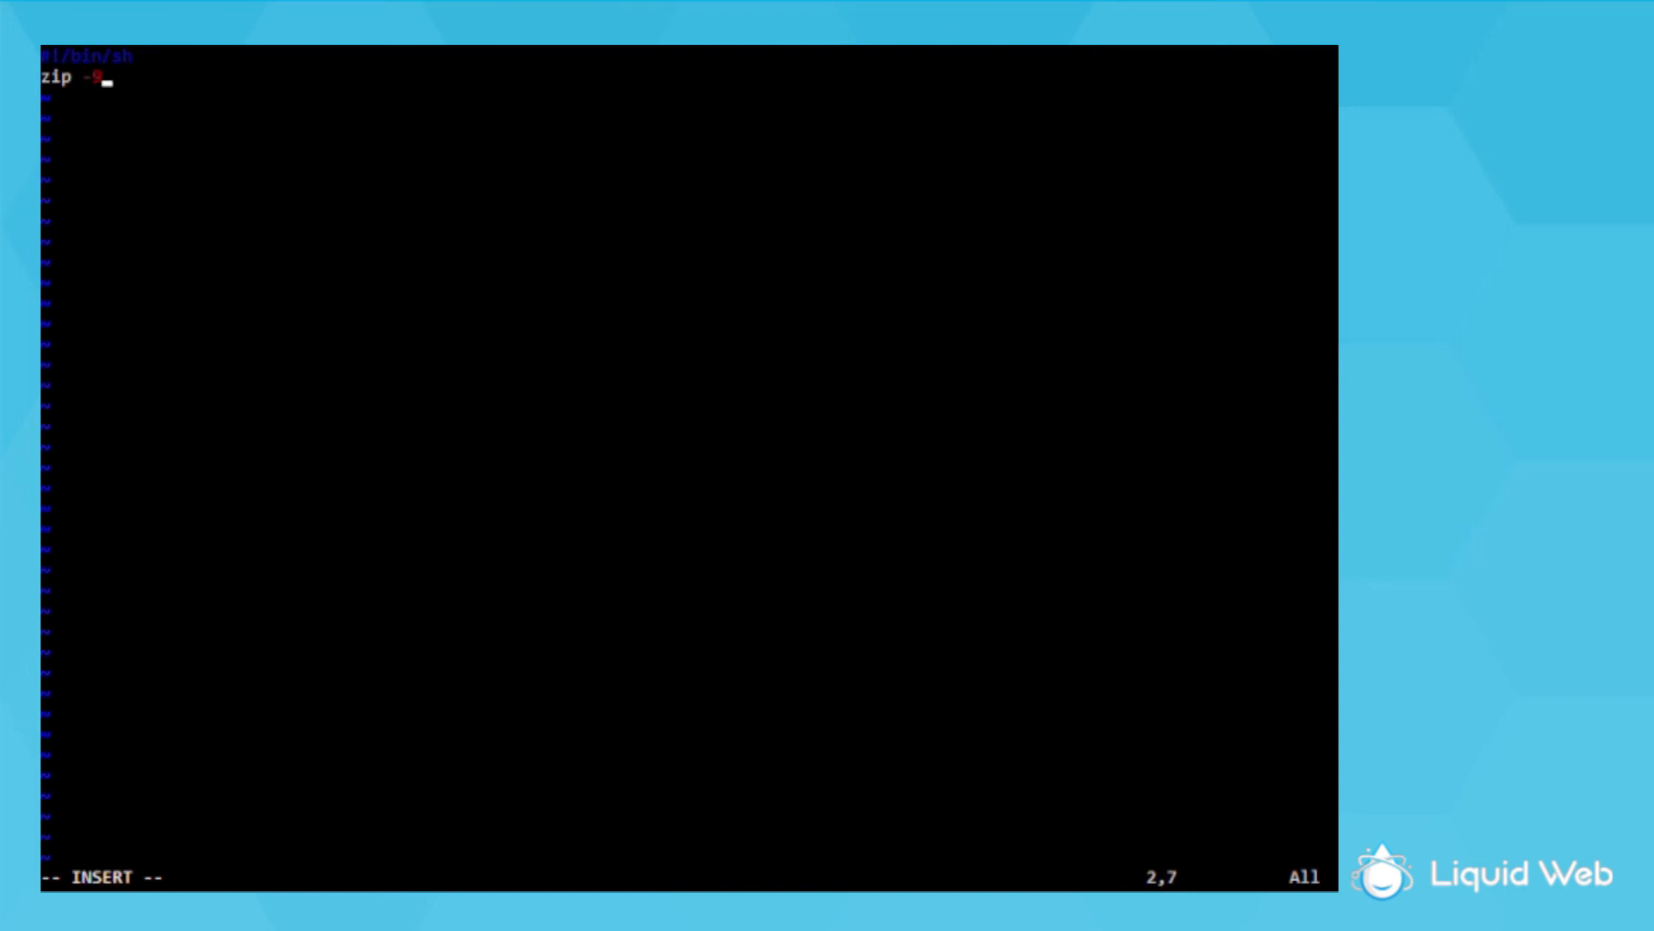
type("9pr /b")
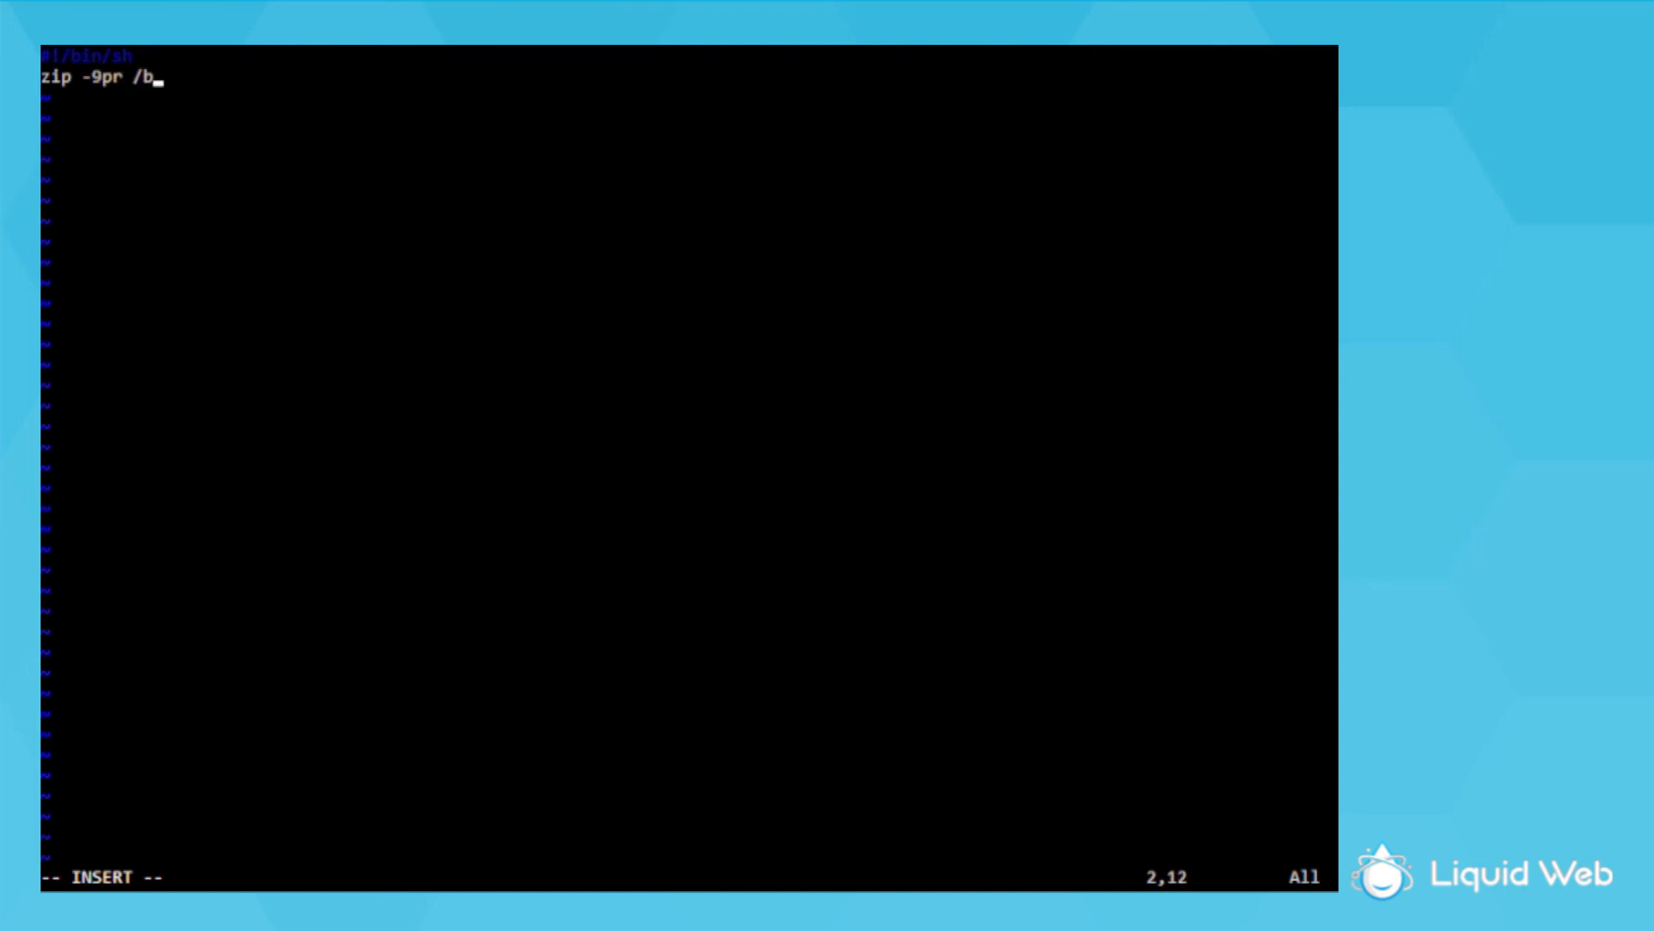
type("ackup/l")
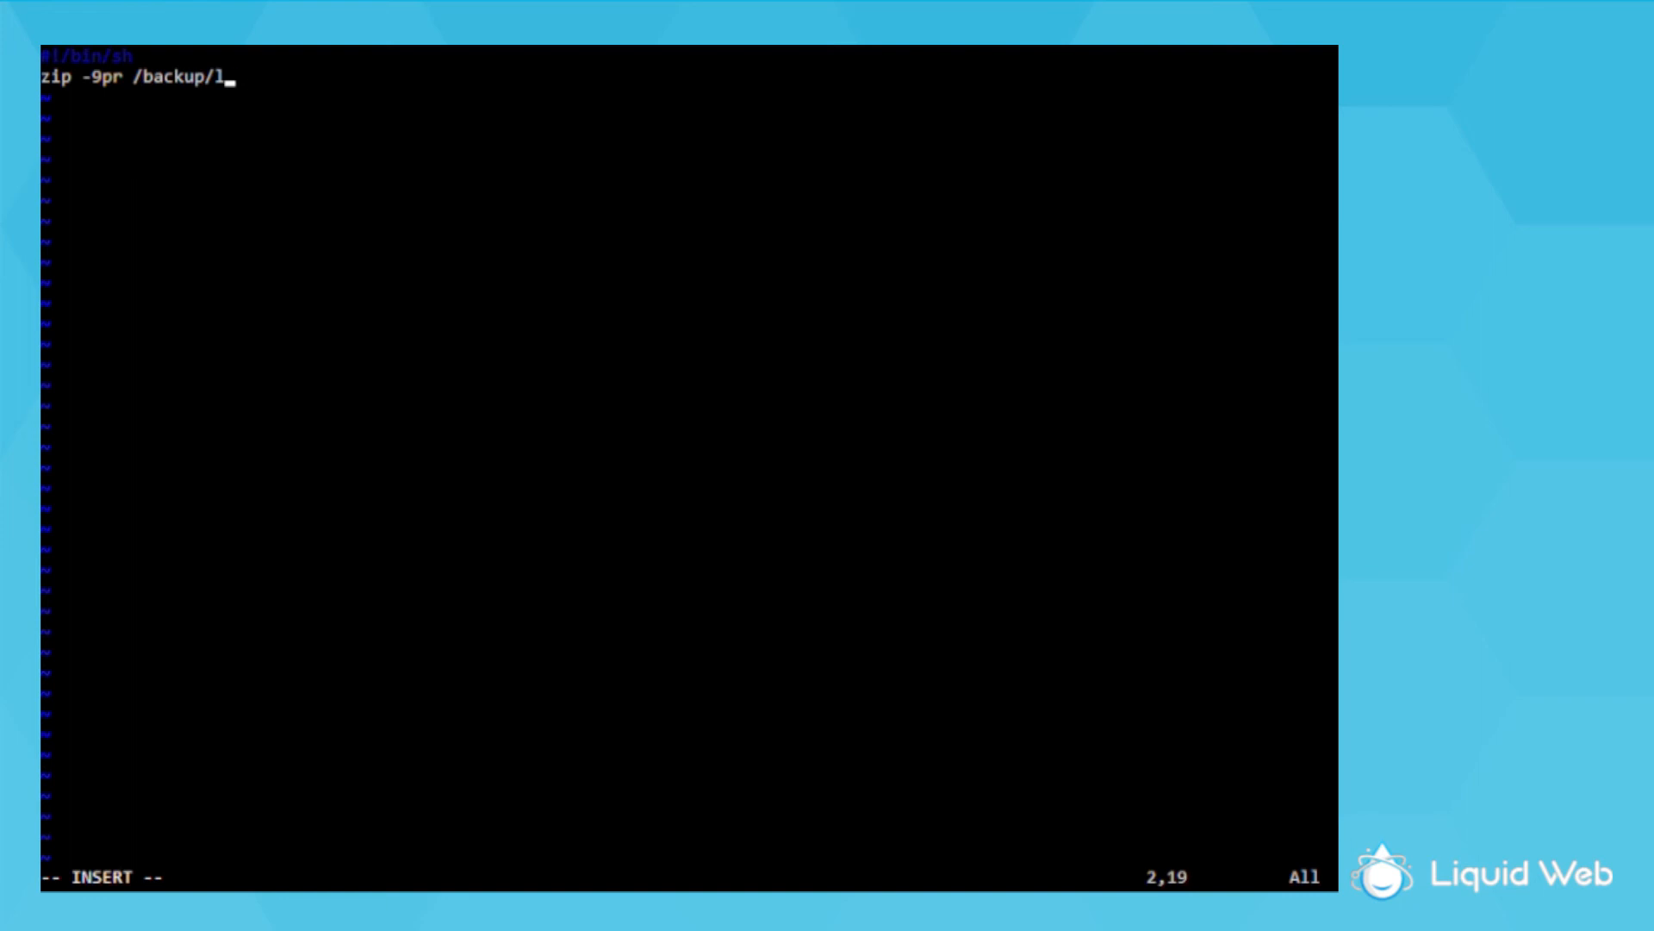
type("wtest_backup")
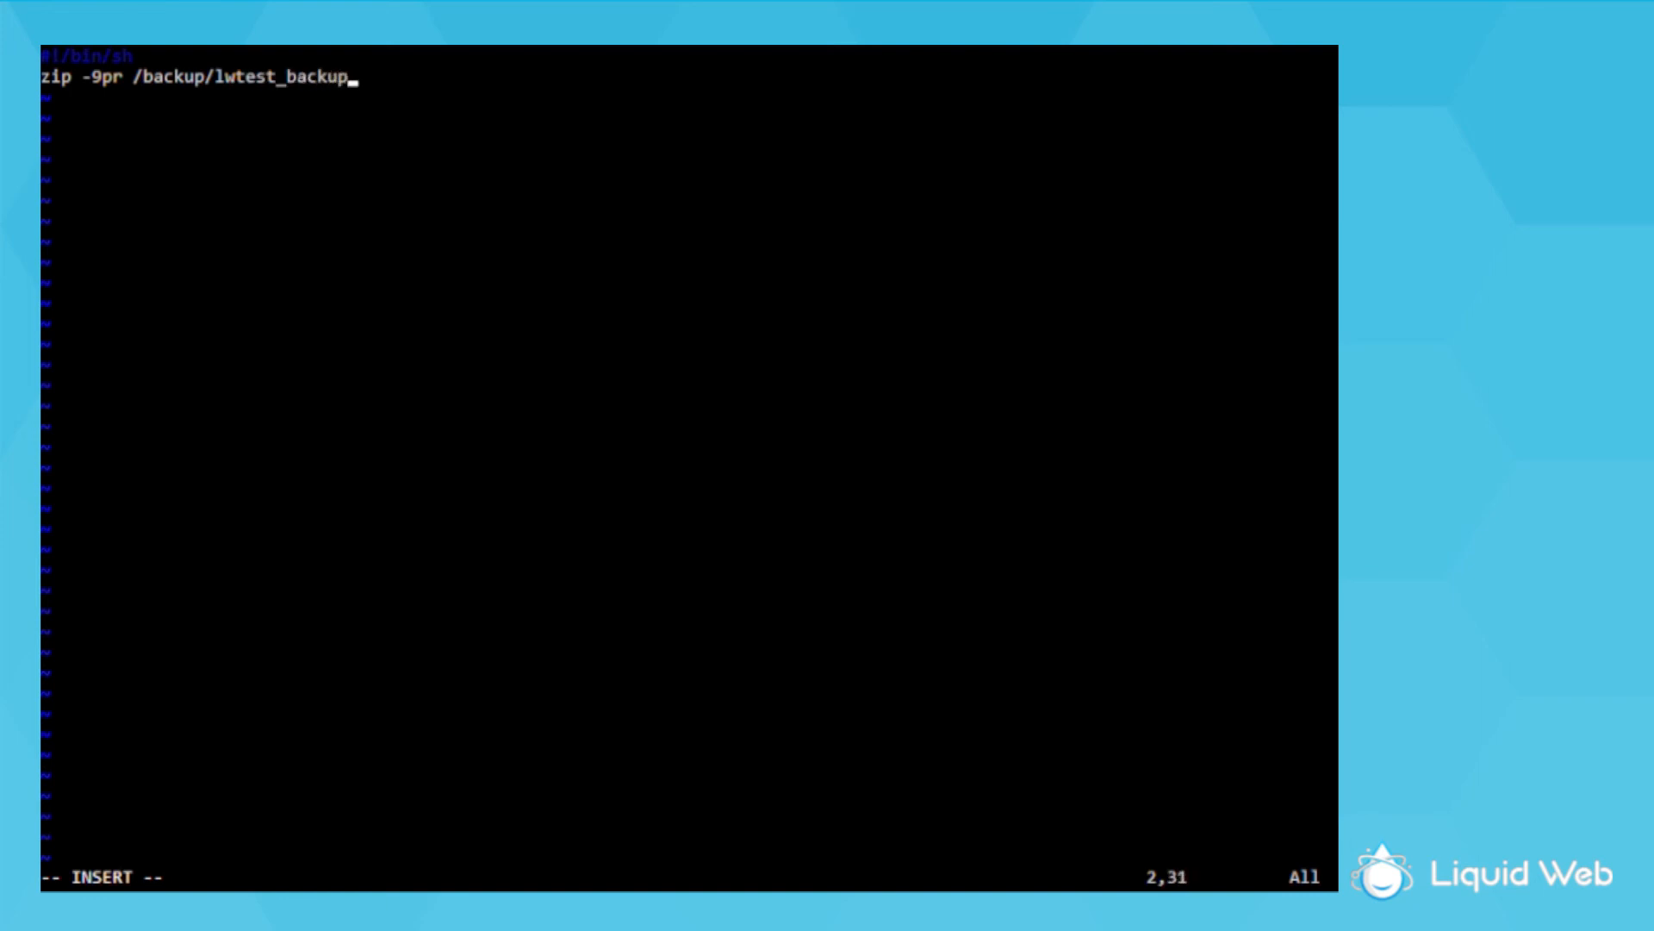
type(".zip /v")
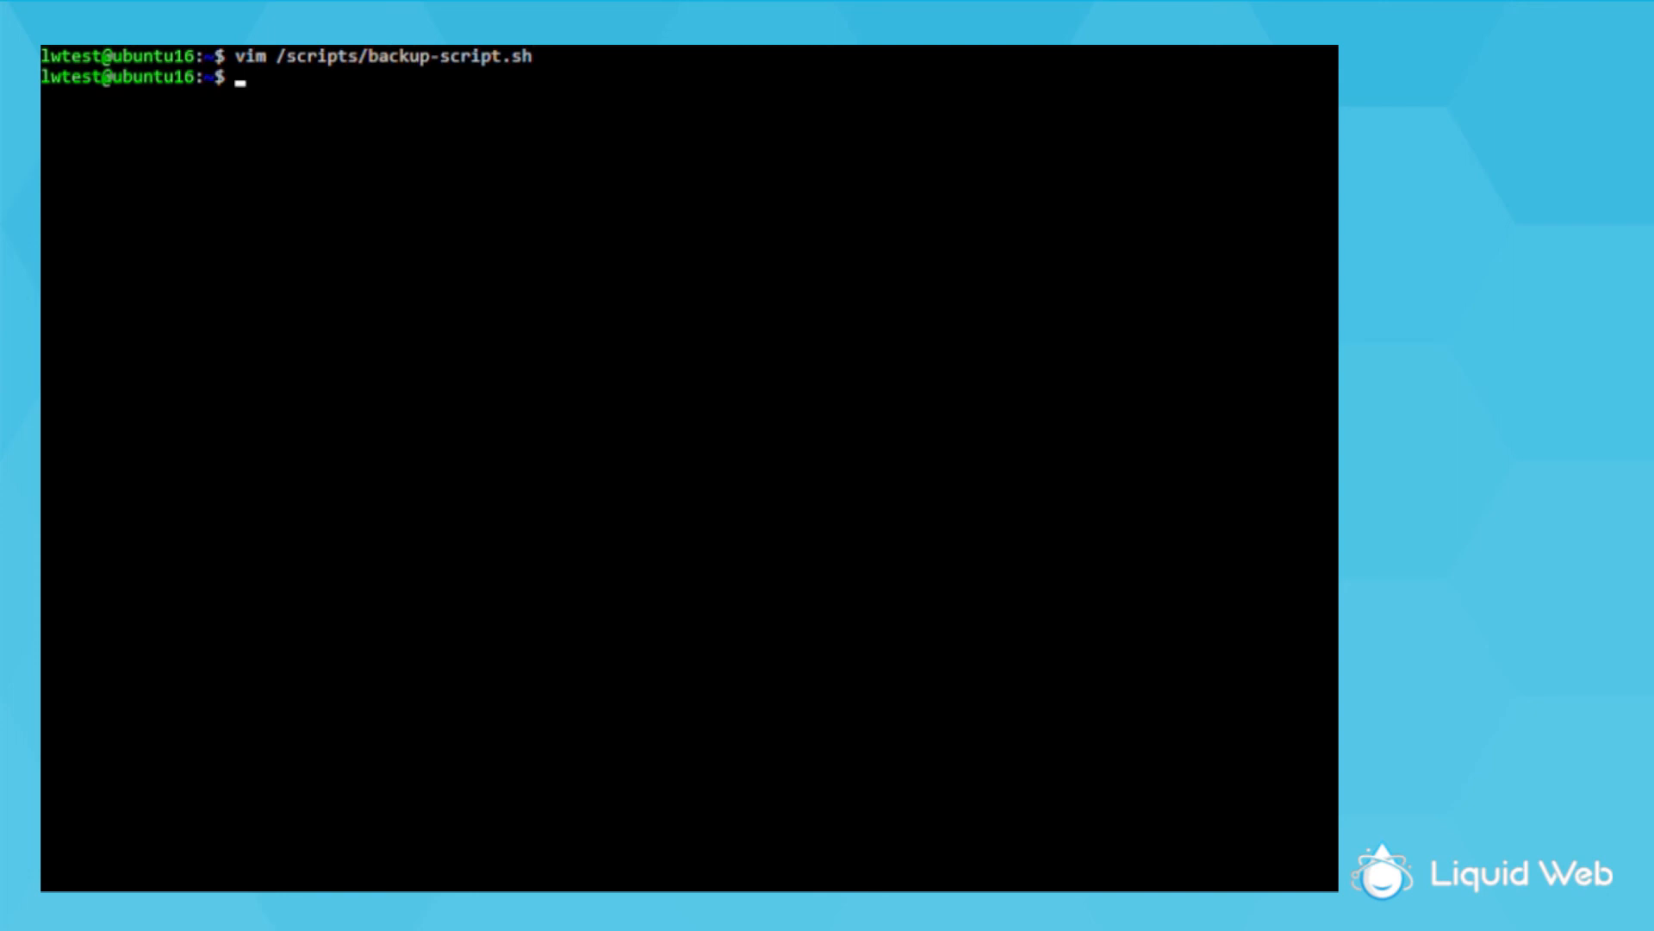
Make /scripts/backup-script.sh executable with chmod +x and run it to zip the web files
type("chmod")
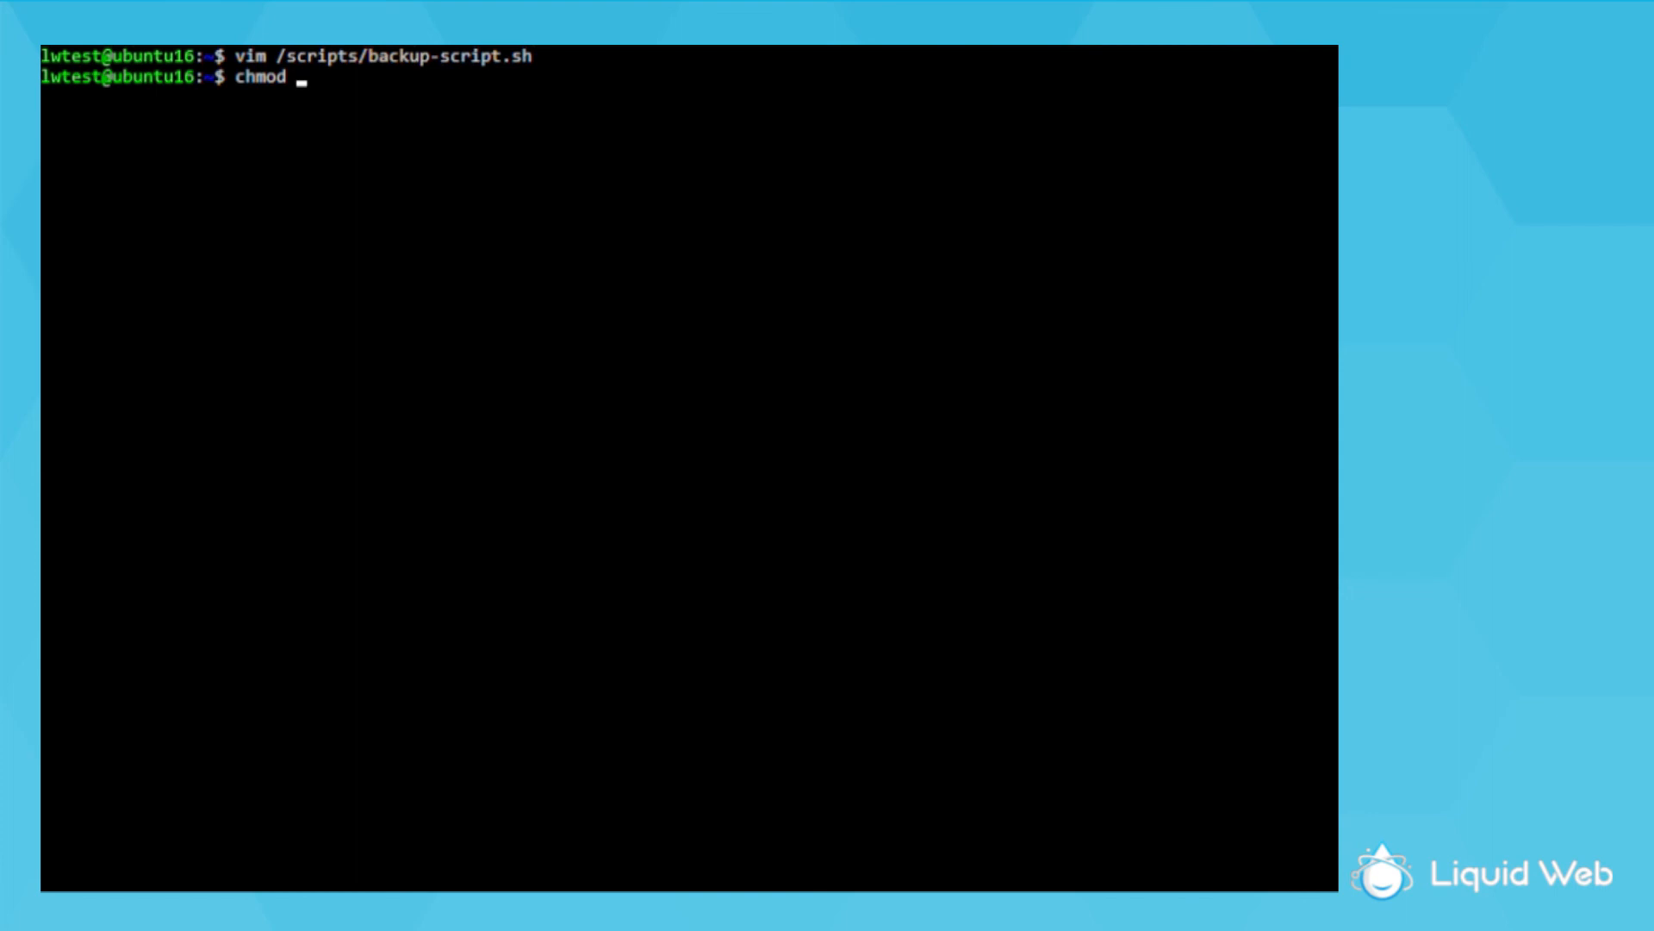
type("+x")
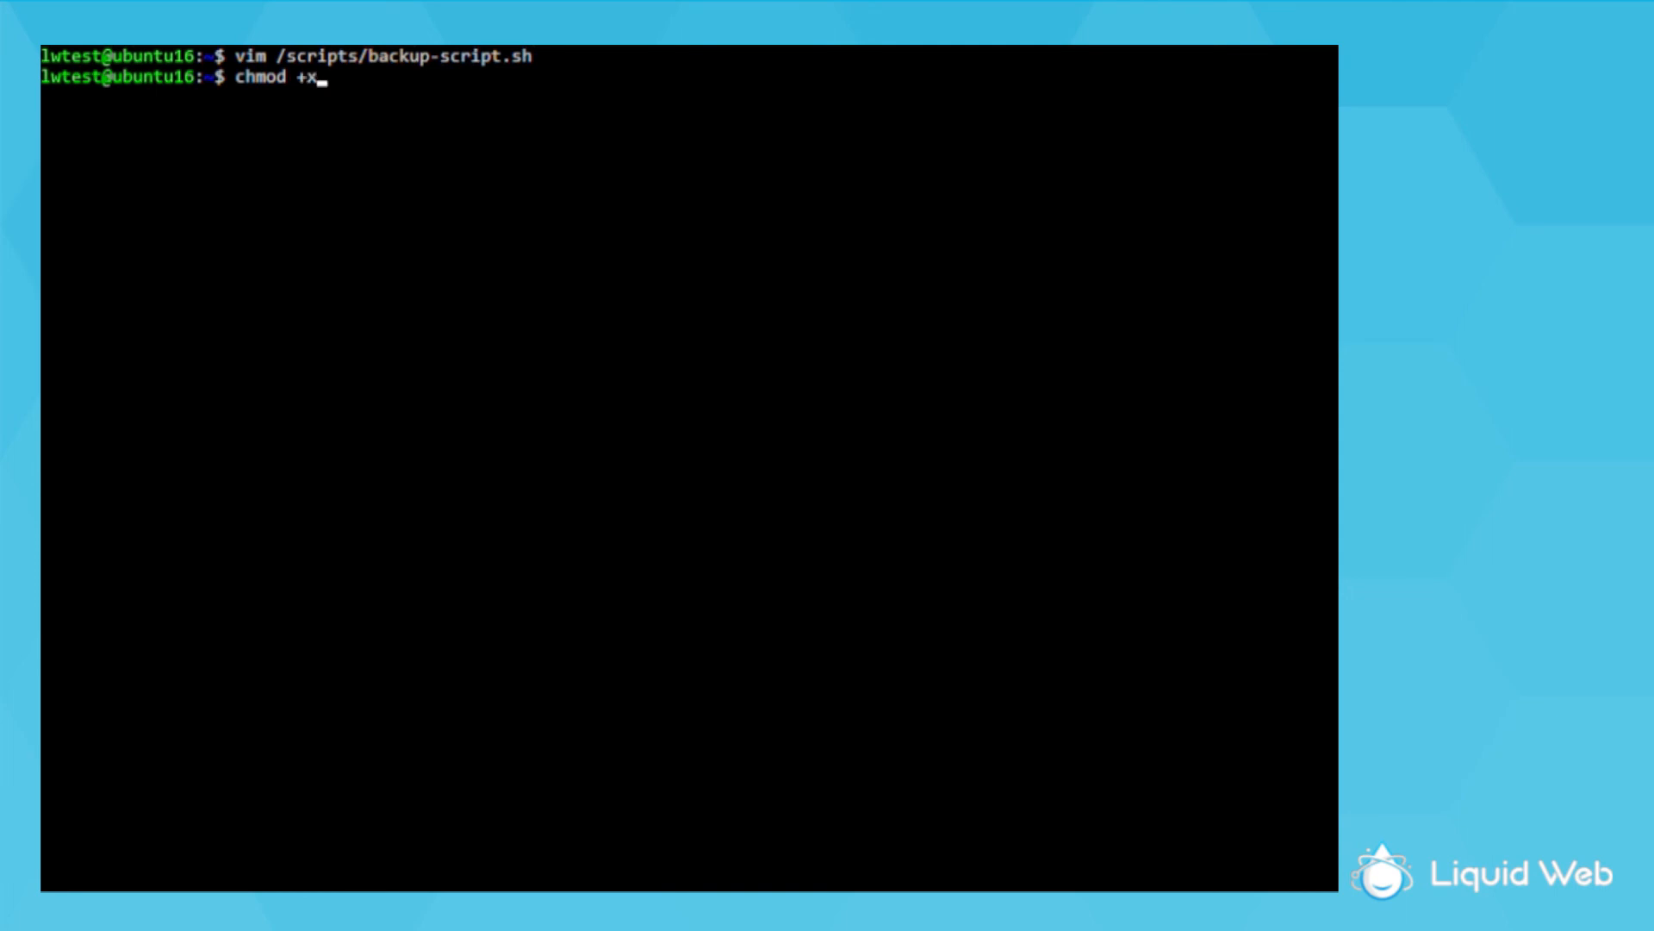
type("/scripts/backup-script.sh")
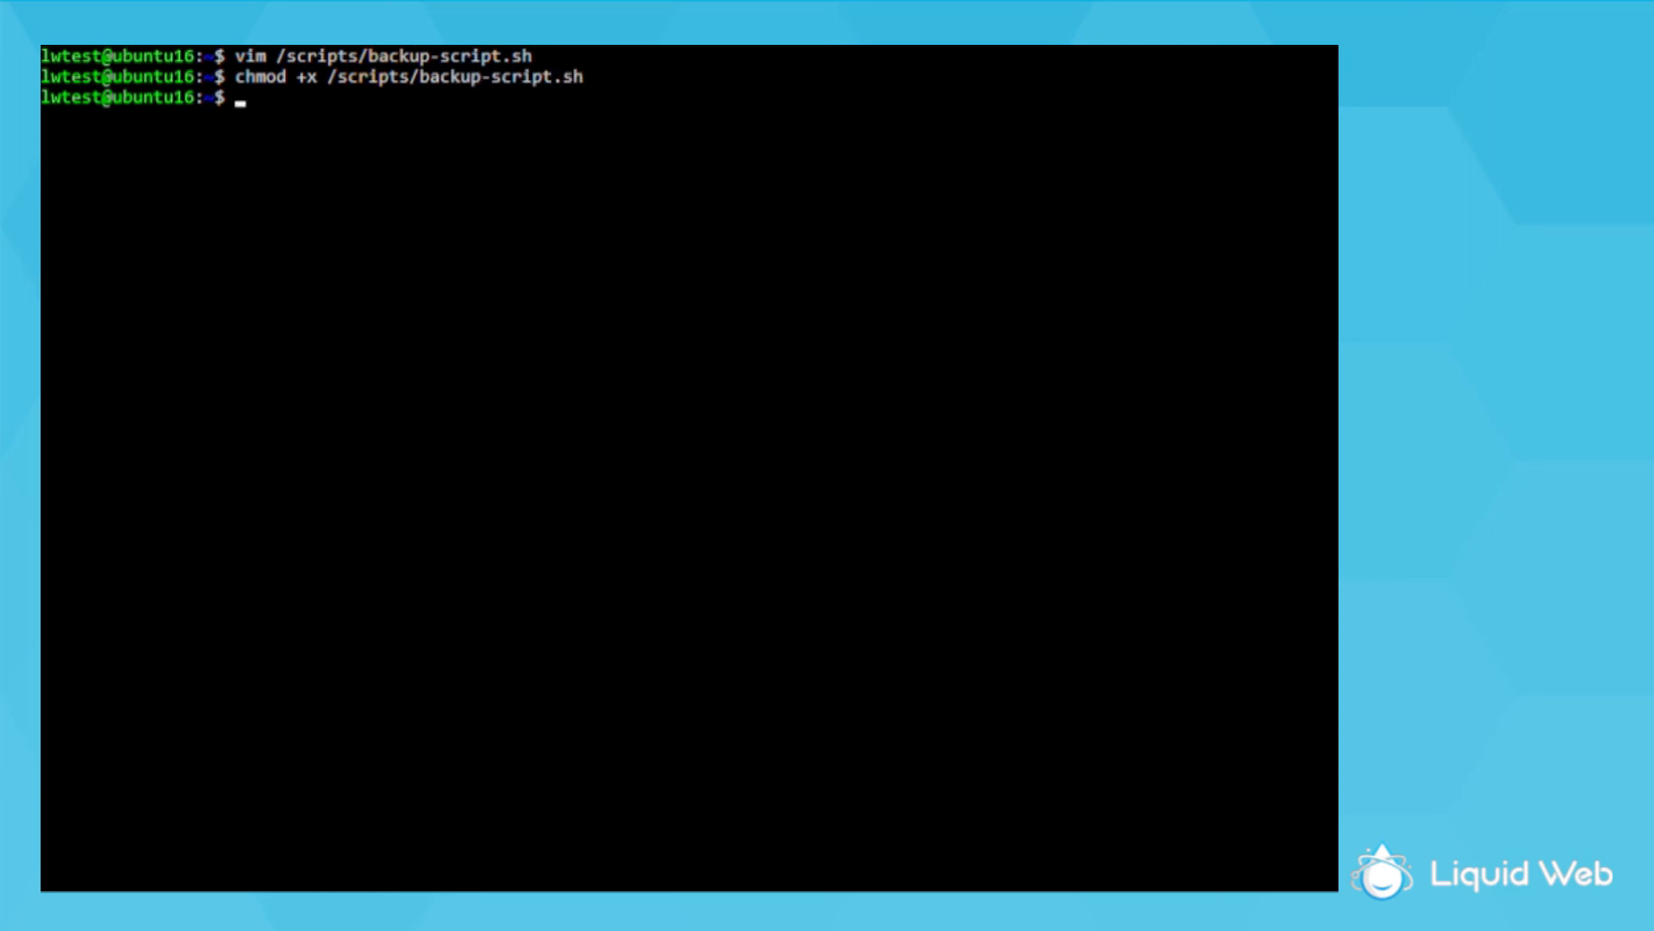
type("/scripts/")
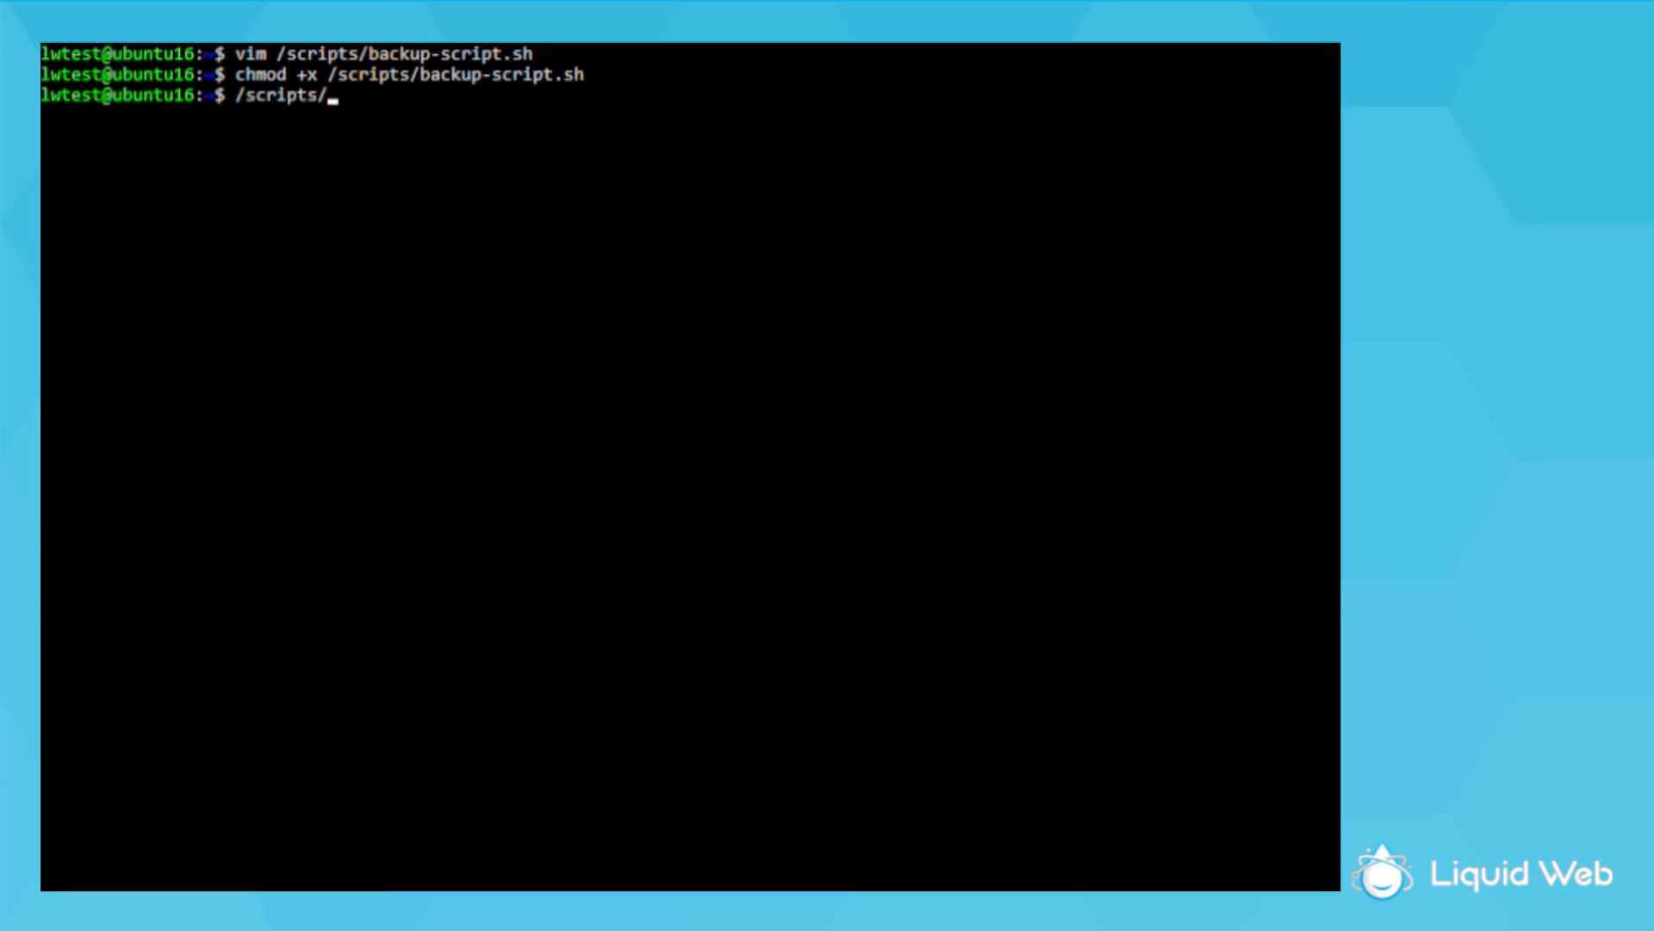
type("backup-script.sh")
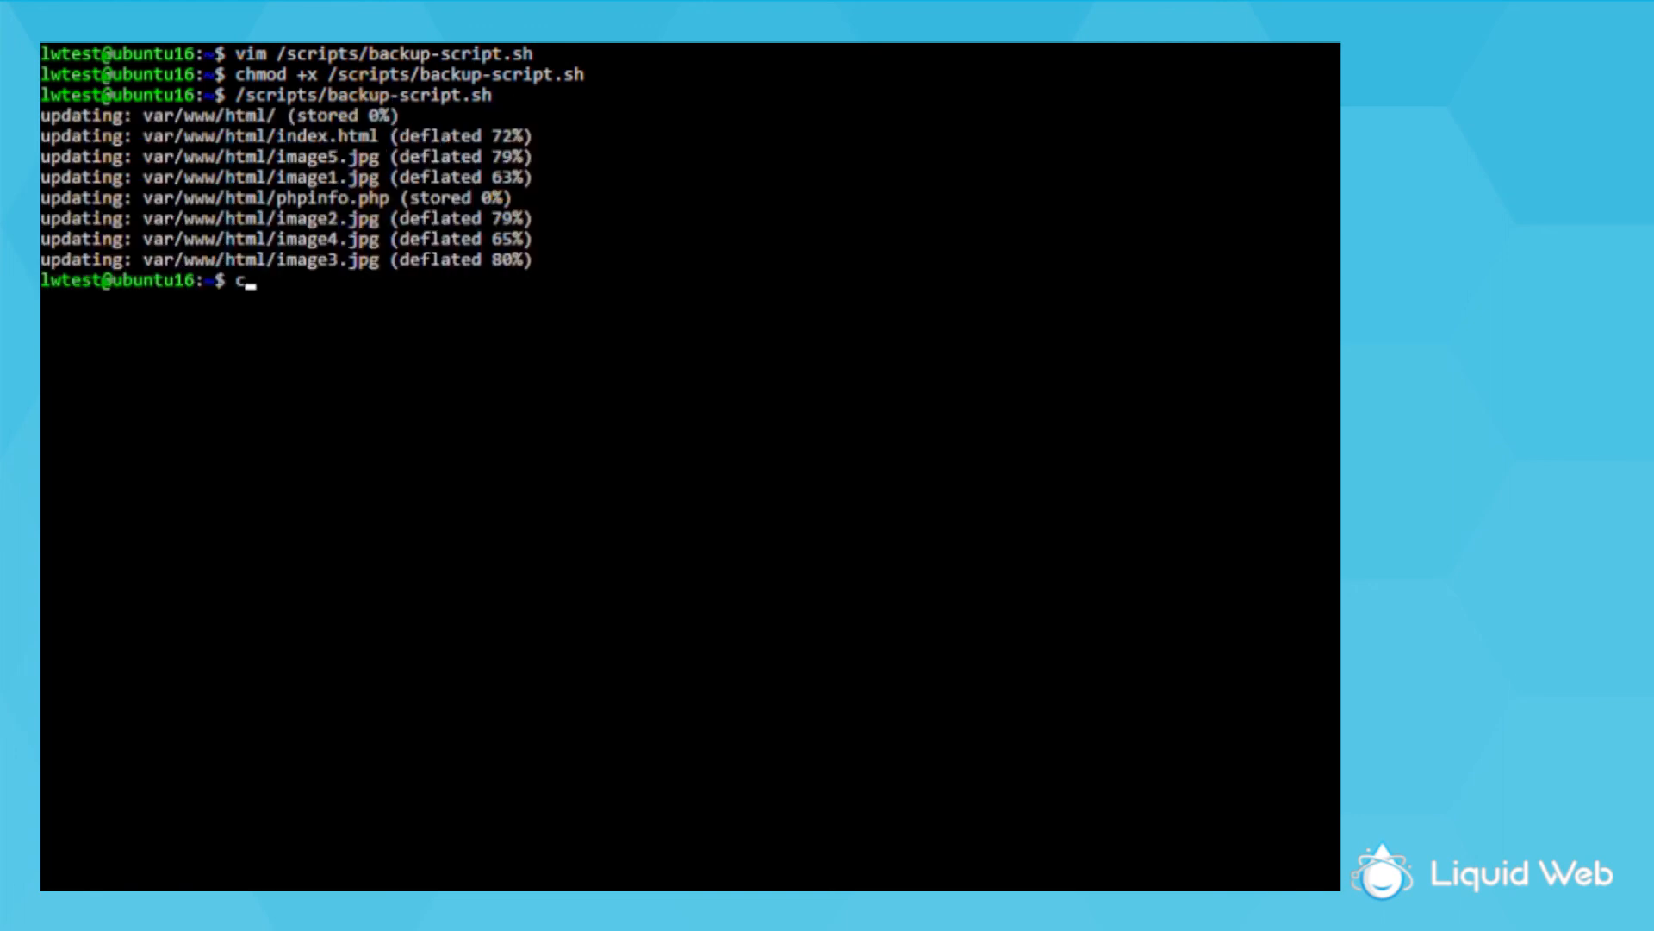
List /backup with ls -la twice to see lwtest_backup.zip's timestamp move from 23:17 to 23:20
type("d /backup")
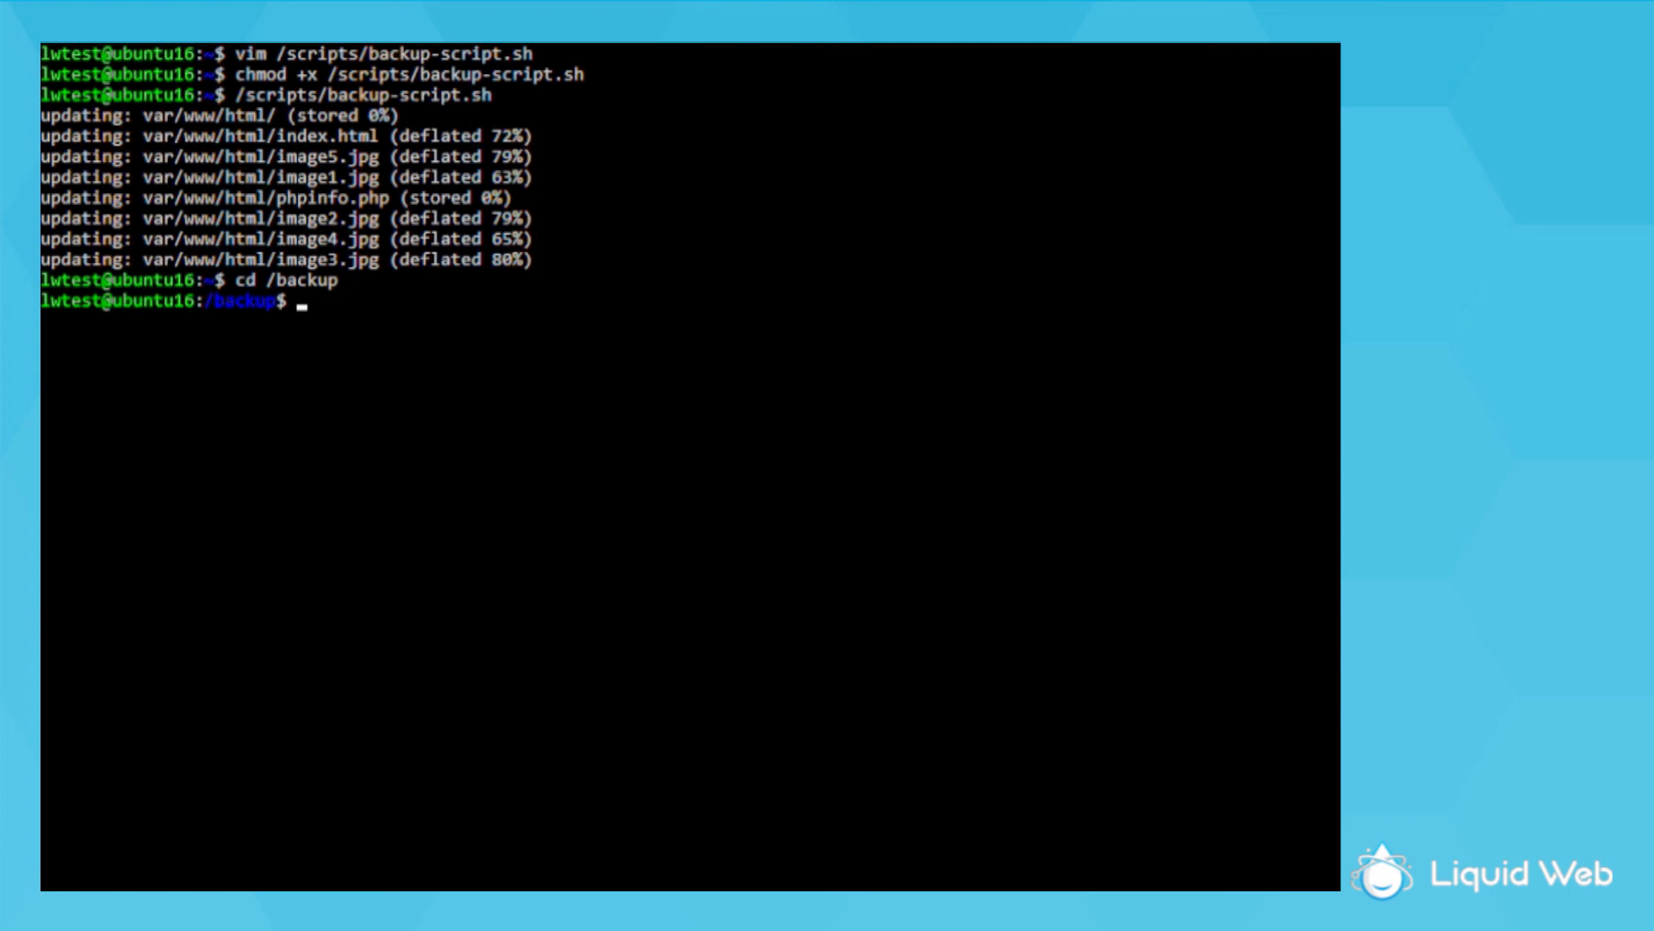
type("ls -la")
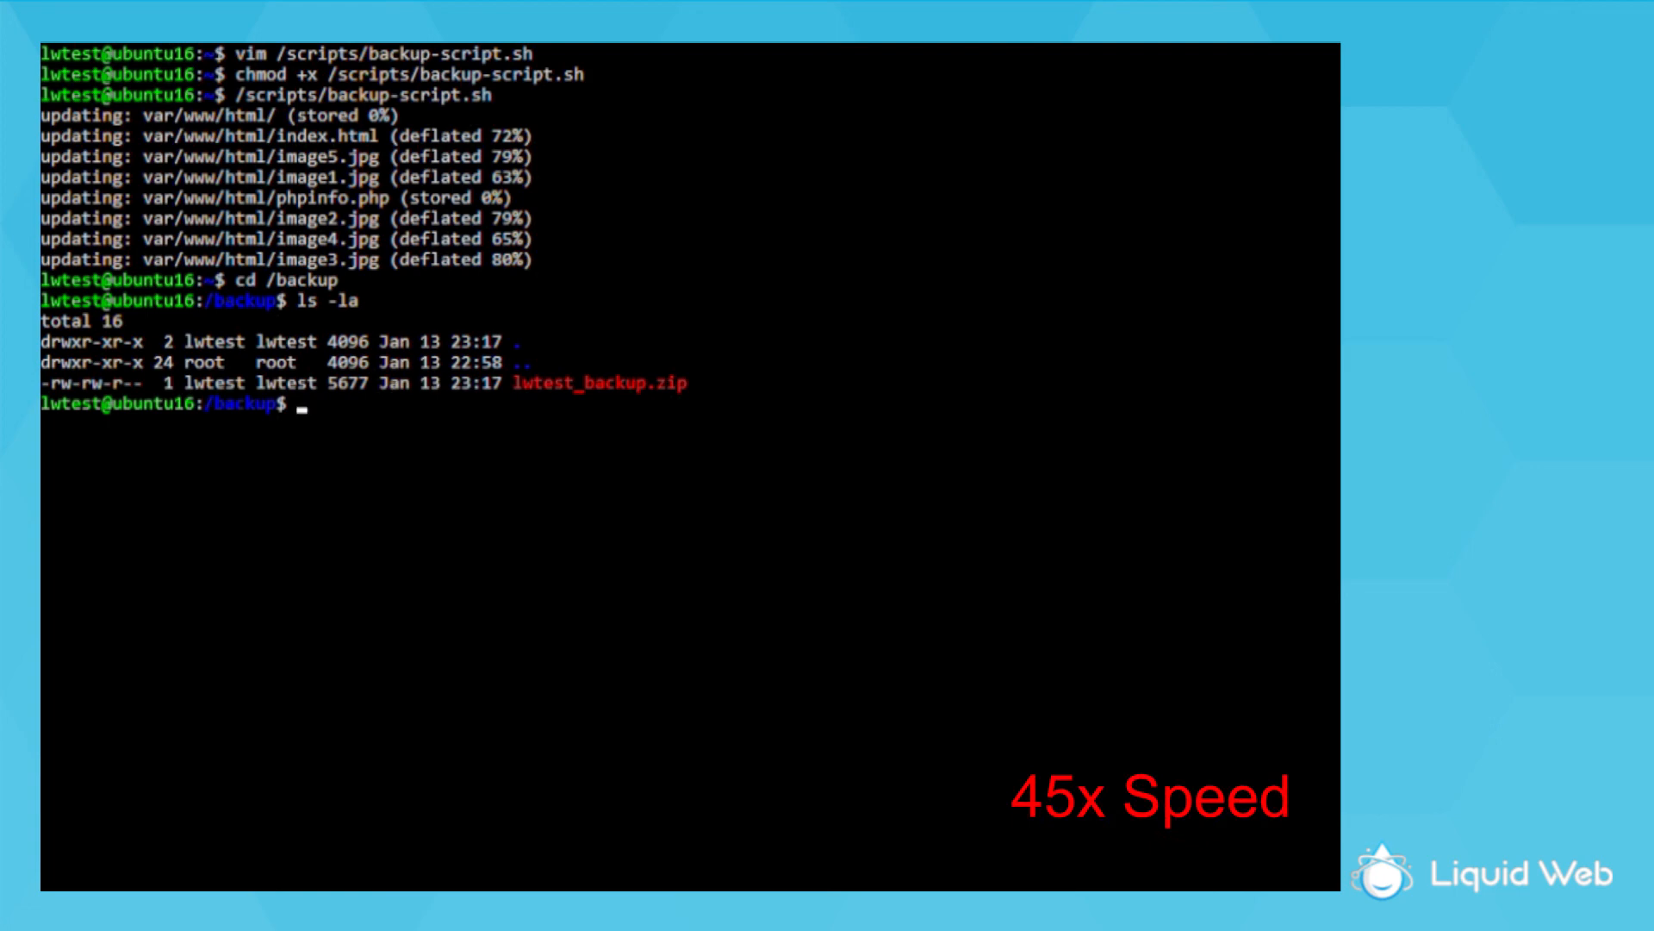
type("ls")
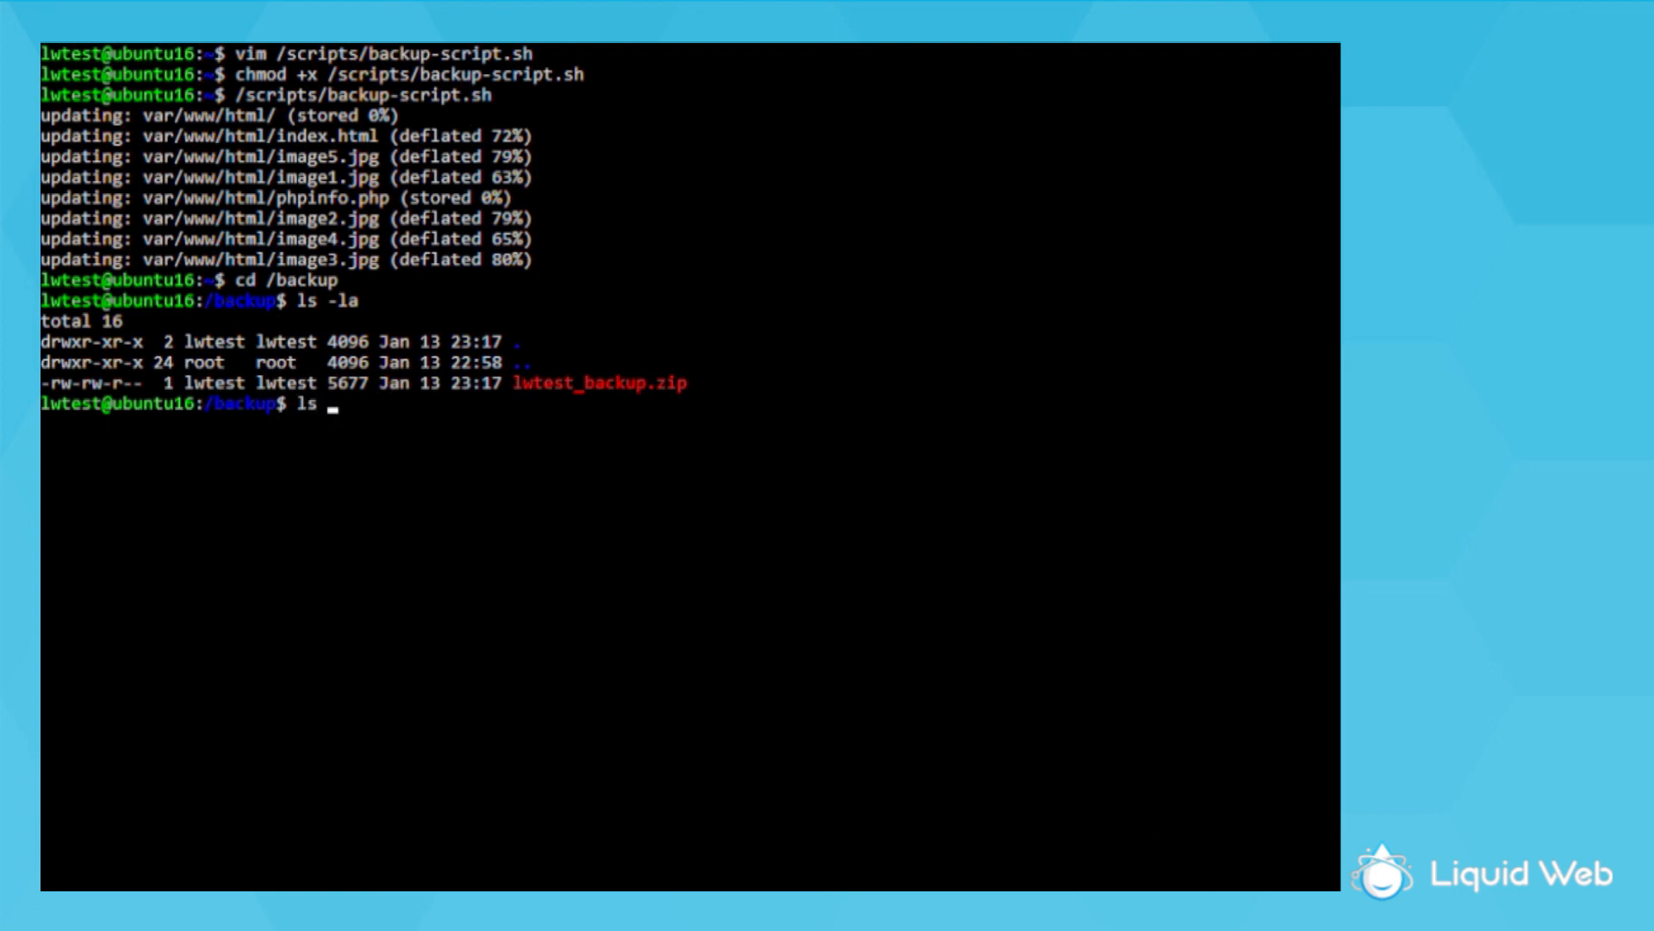
type("-la")
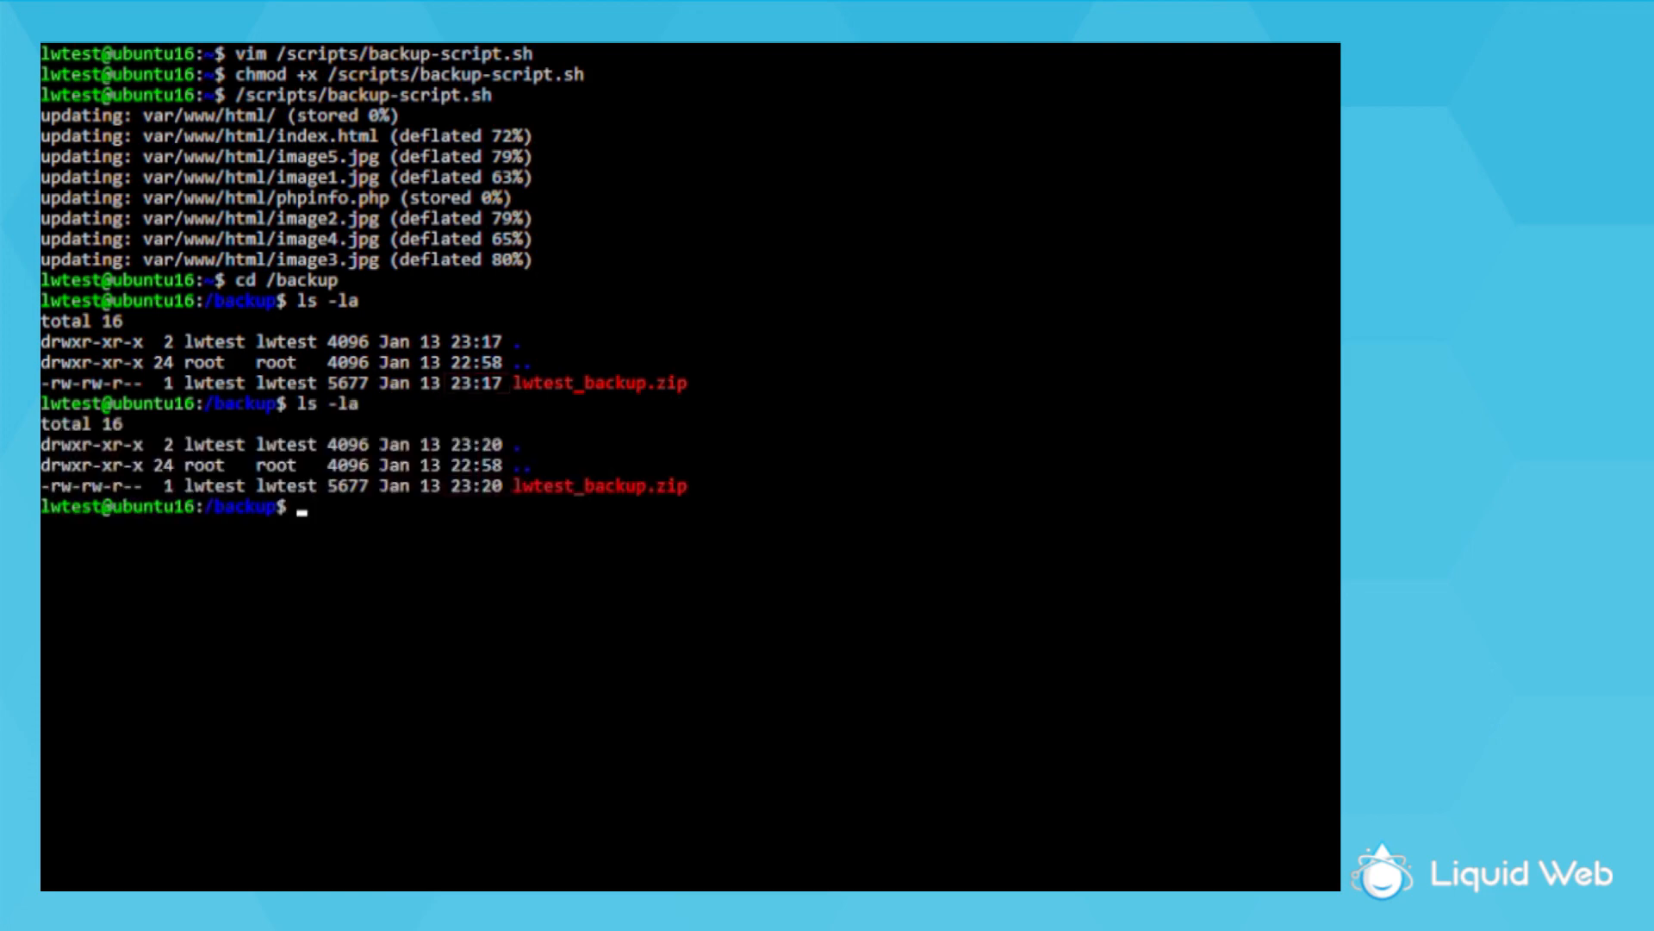